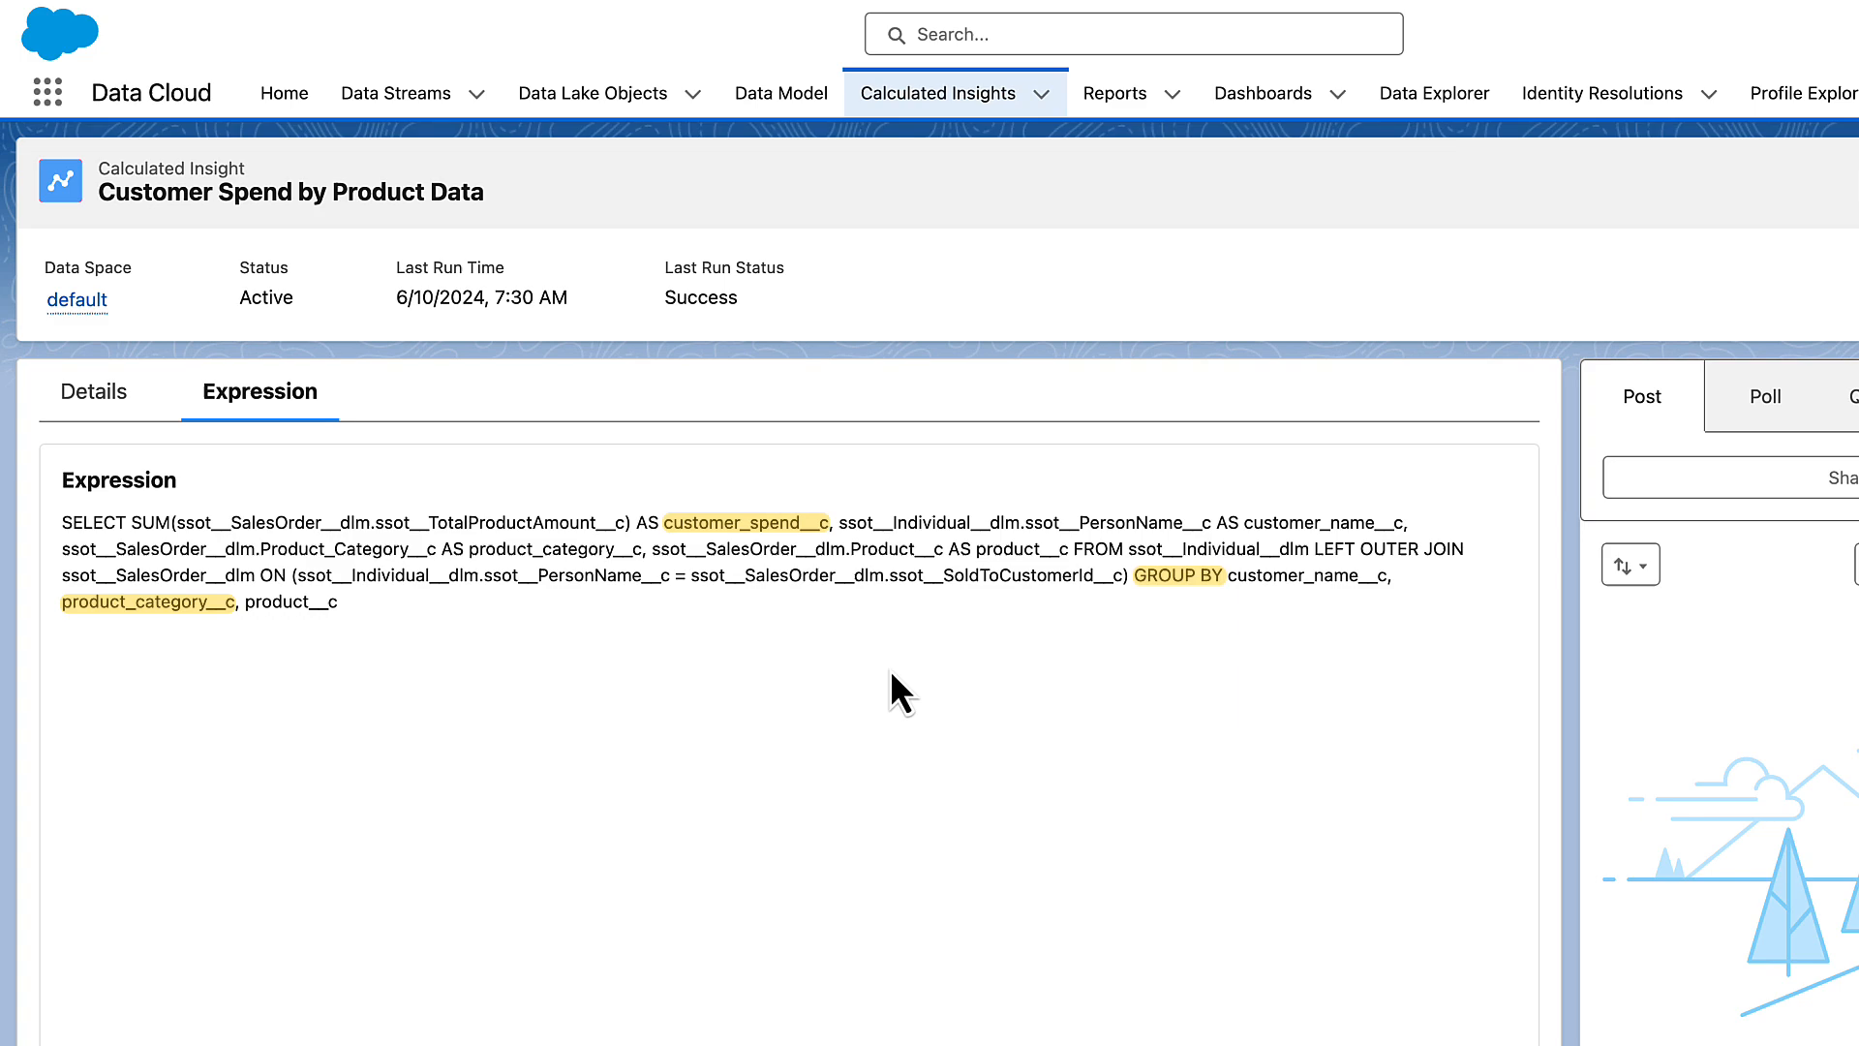
Leave the Customer Spend by Product Data insight and show the Recent reports list.
left_click(918, 93)
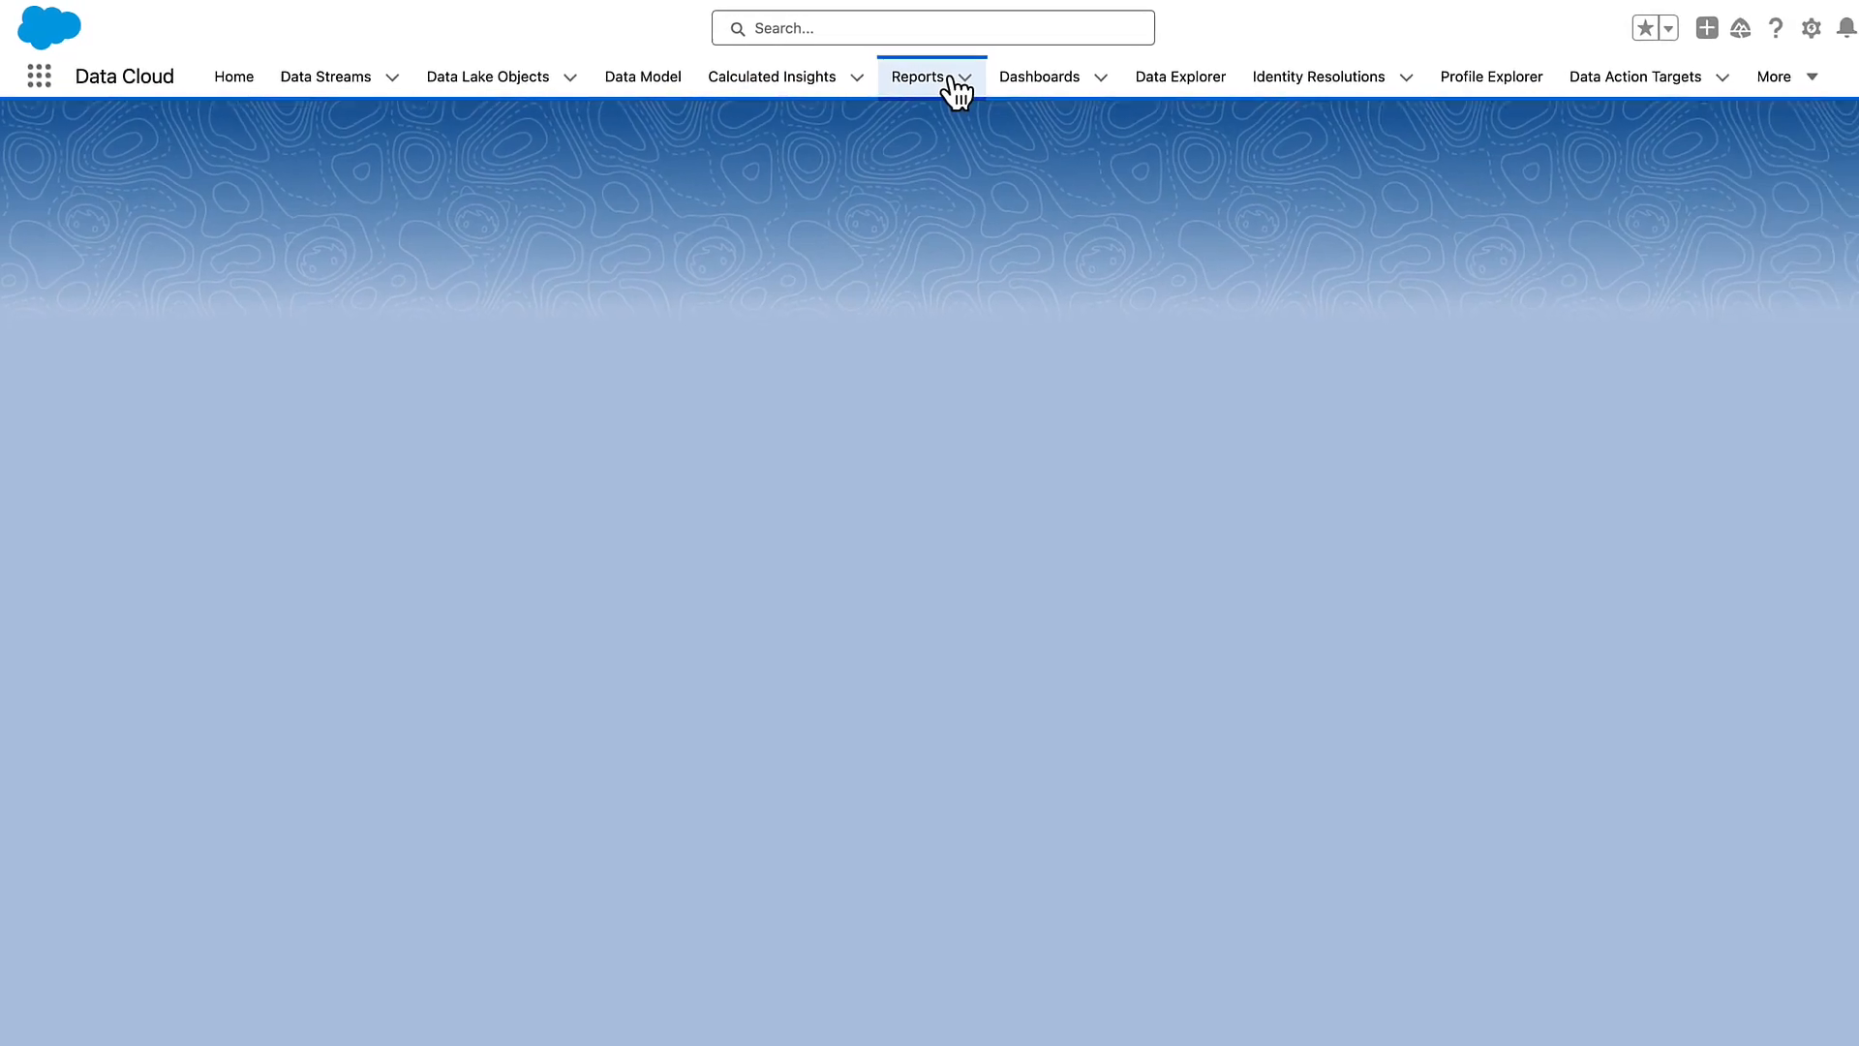
left_click(918, 76)
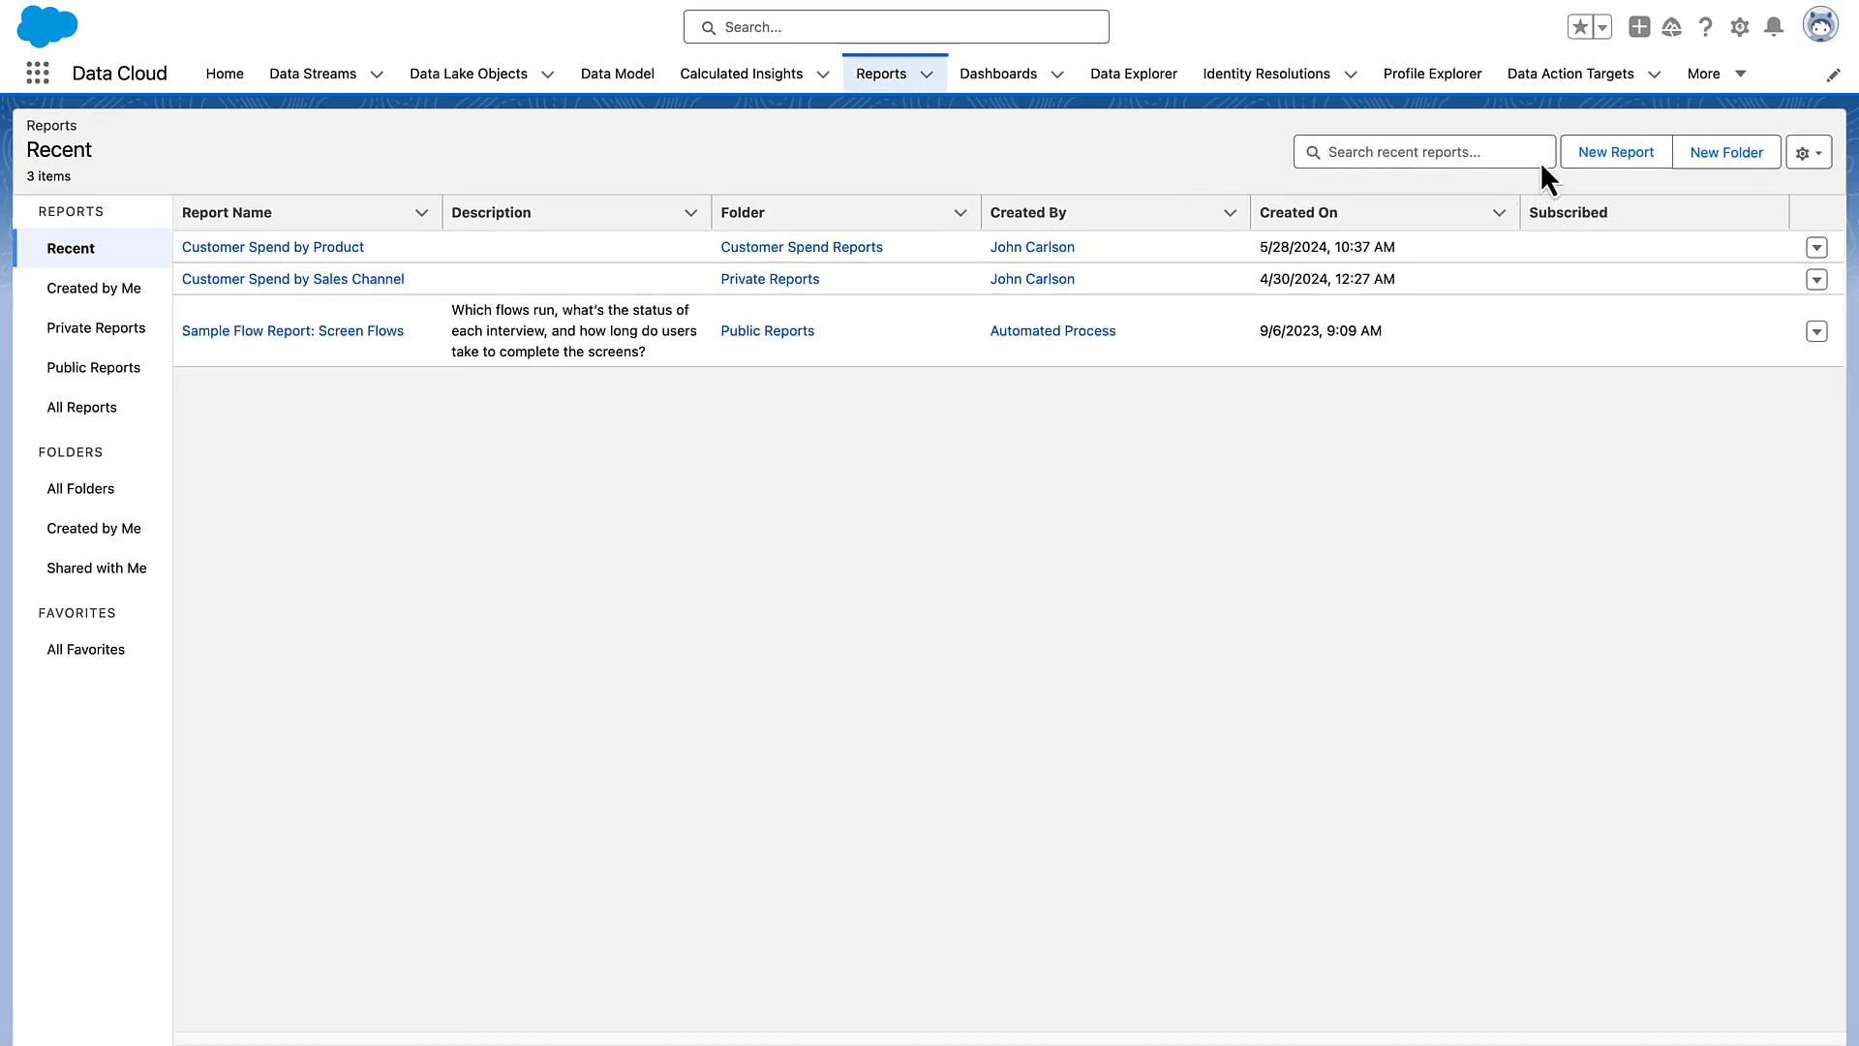
Create a new report from the Customer Spend by Product Data report type.
left_click(1614, 152)
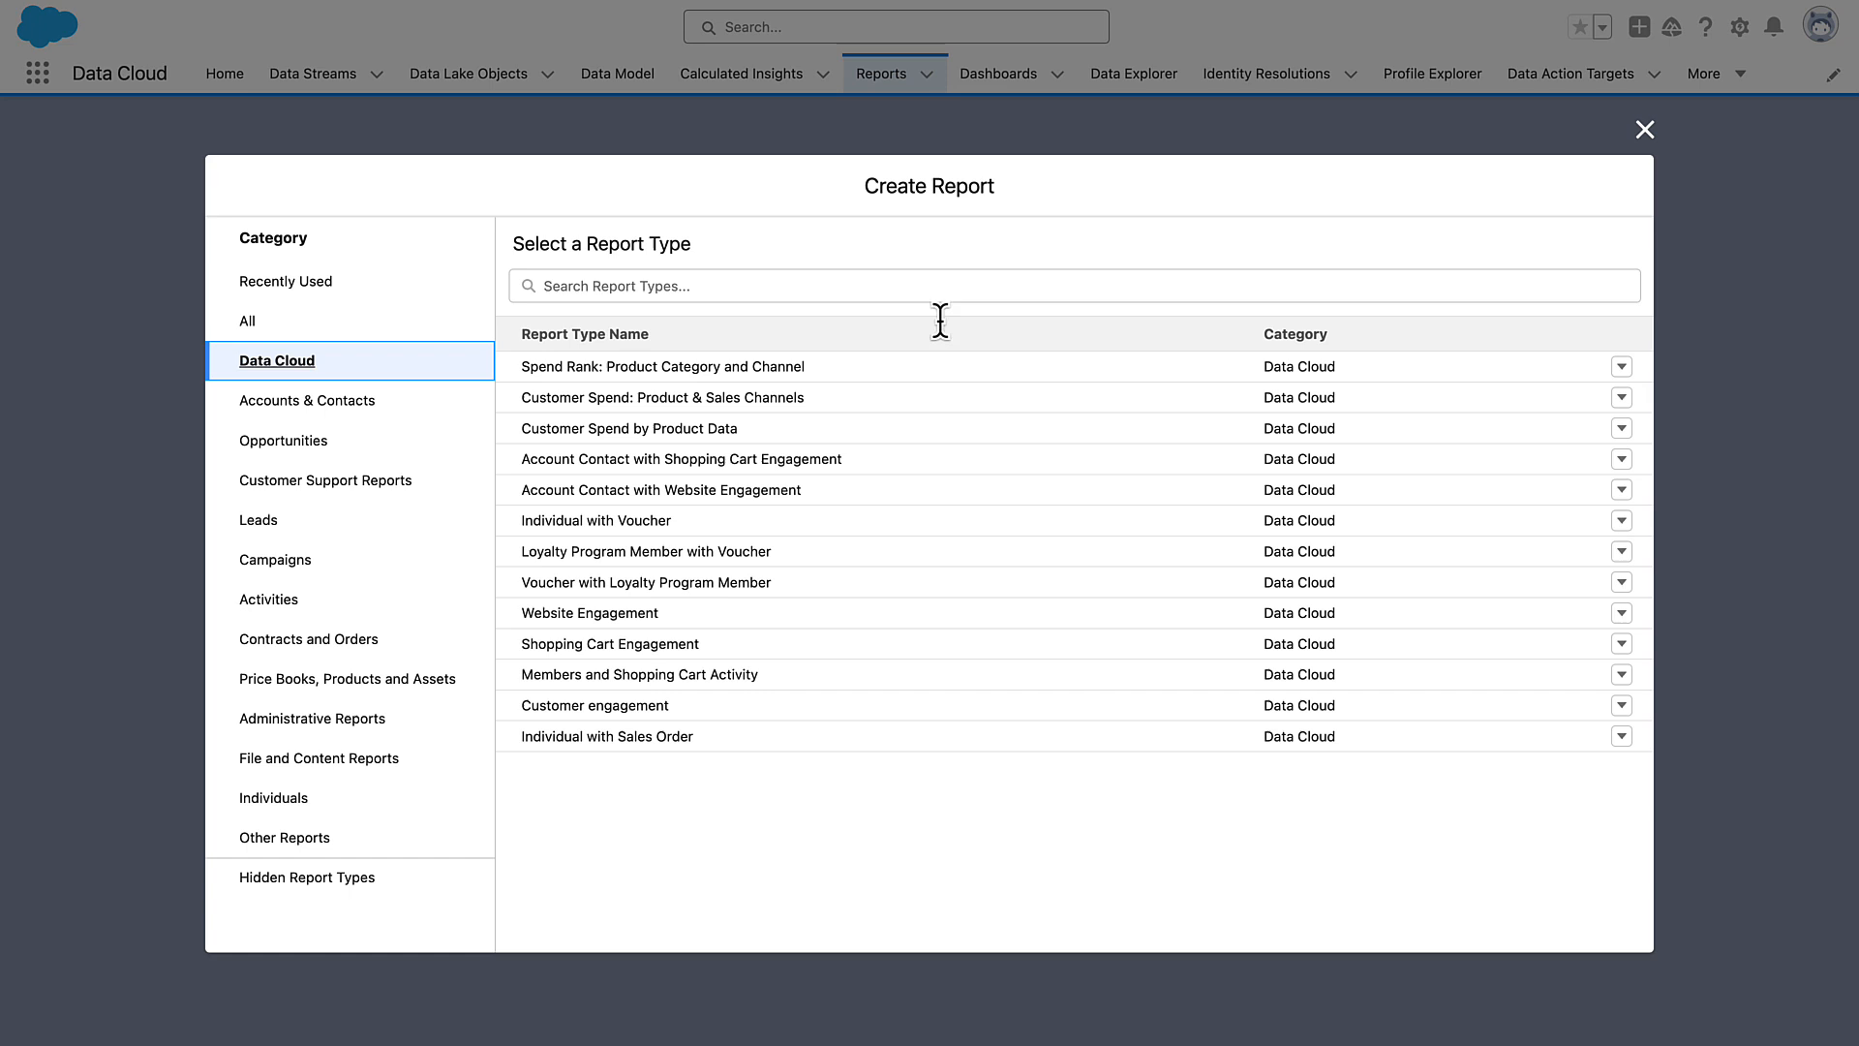
left_click(629, 428)
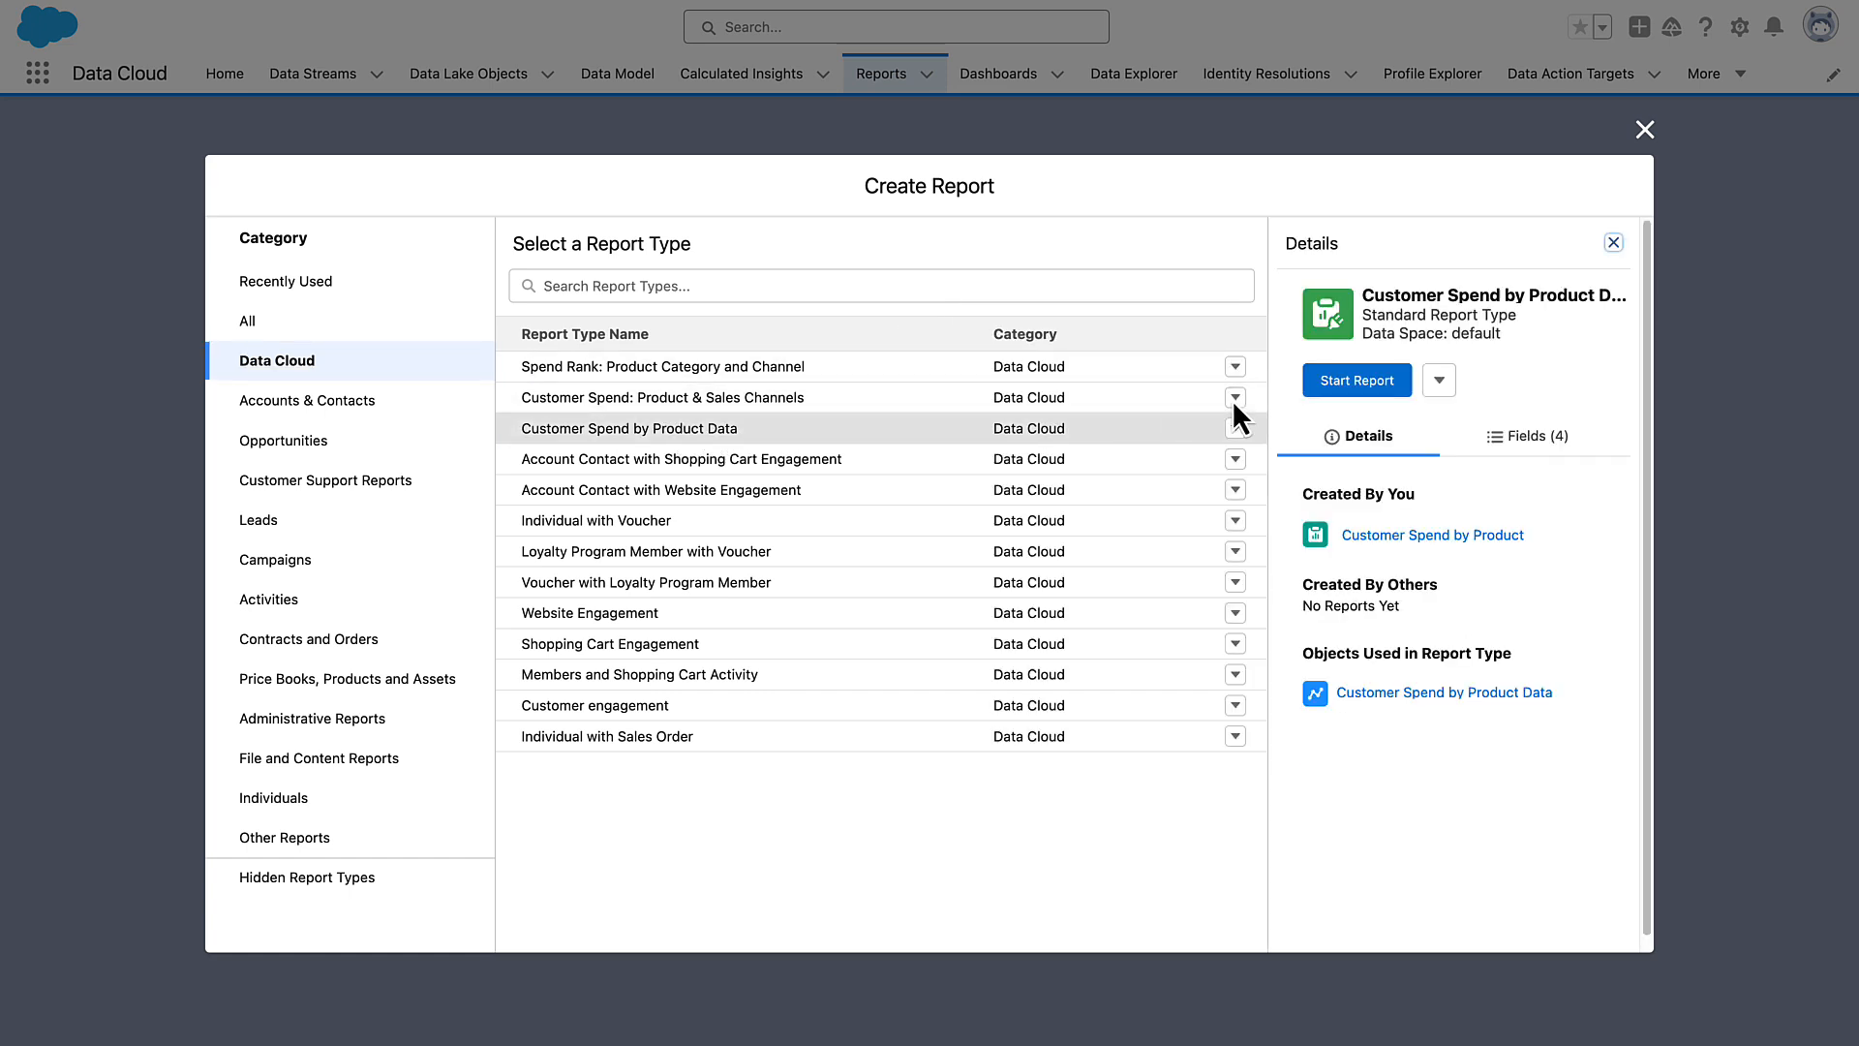
left_click(1356, 380)
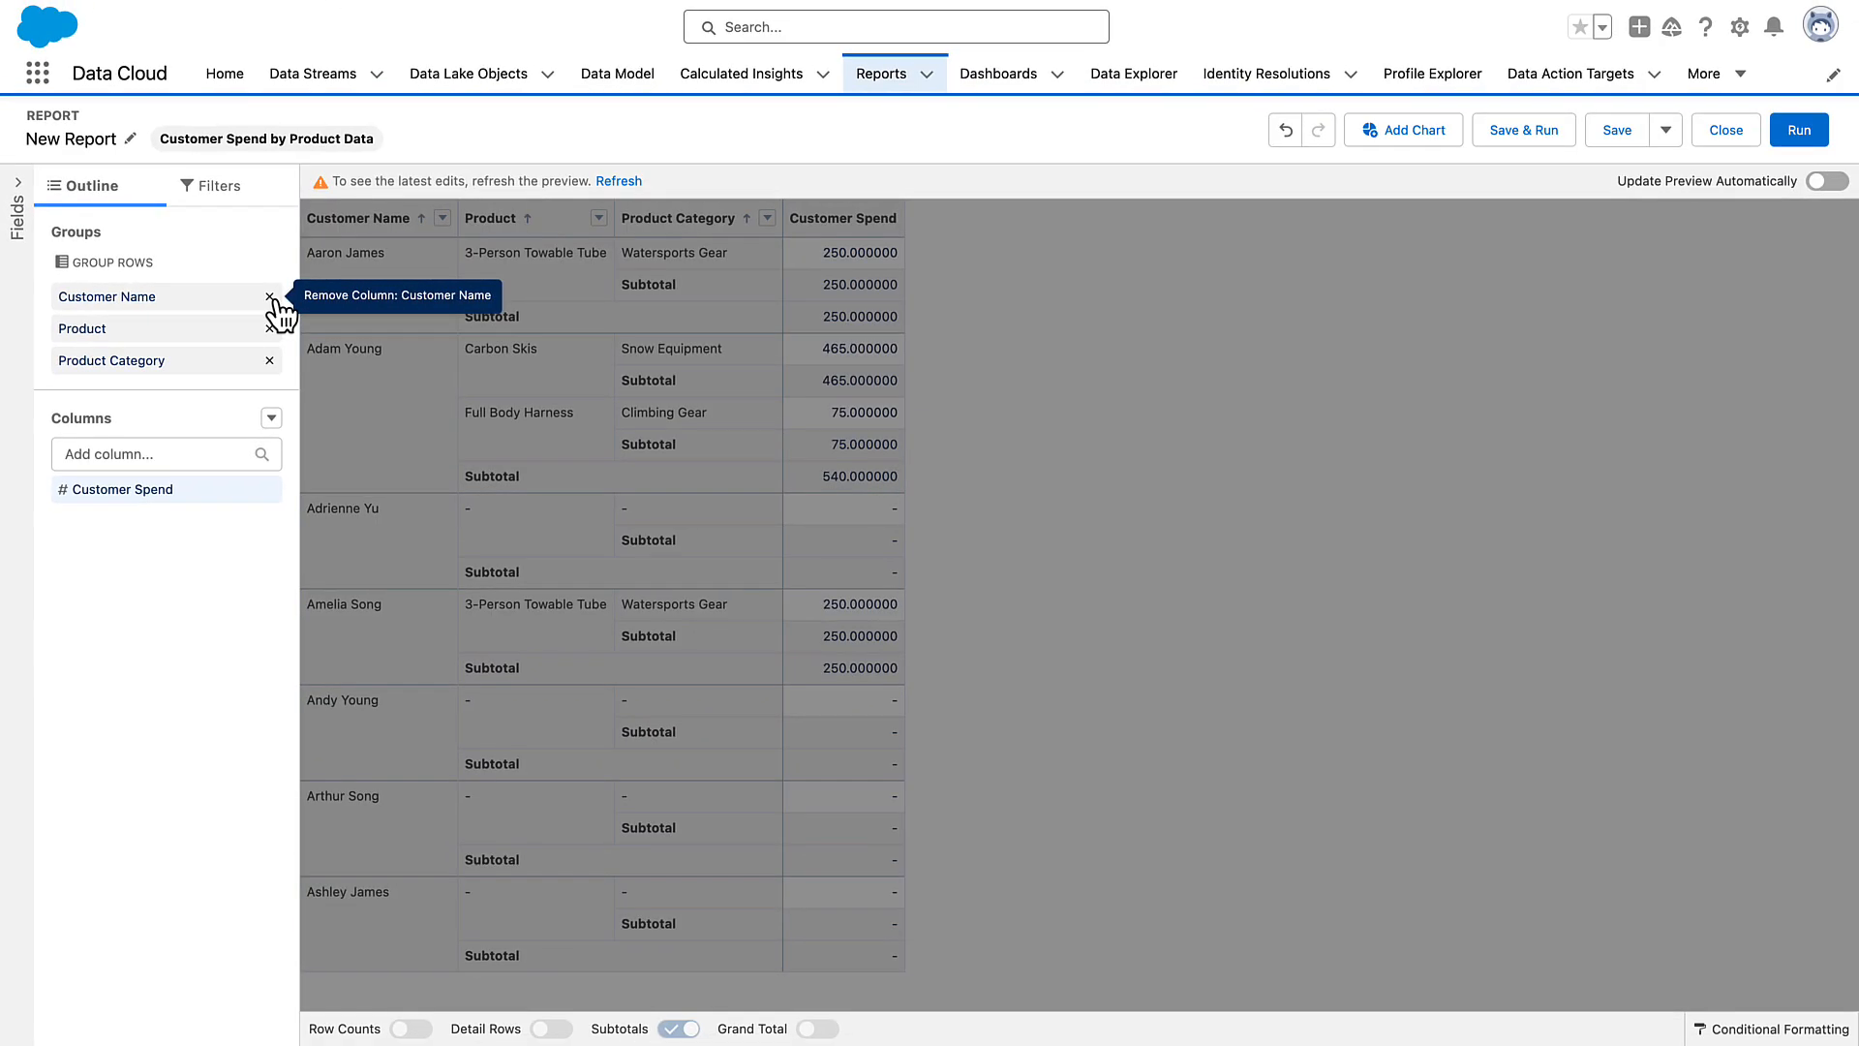
Remove the Customer Name and Product groupings, leaving only Product Category.
left_click(268, 296)
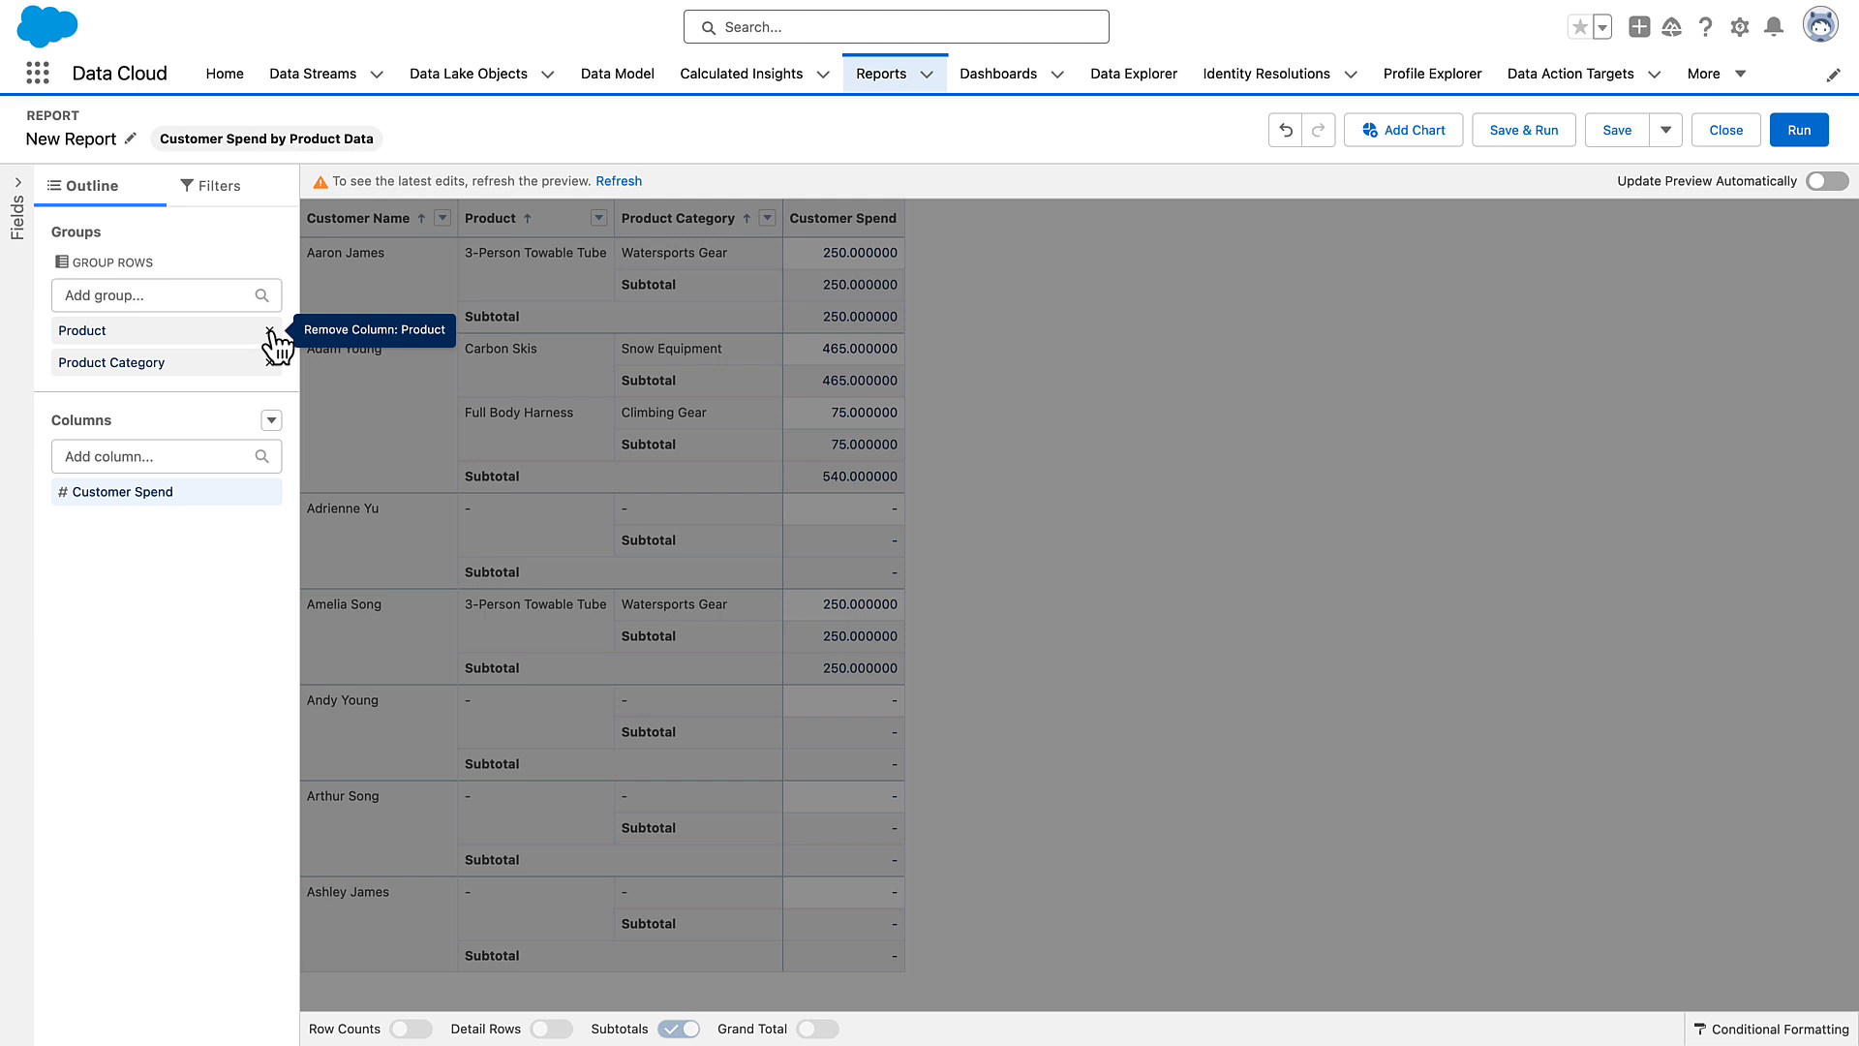
left_click(273, 337)
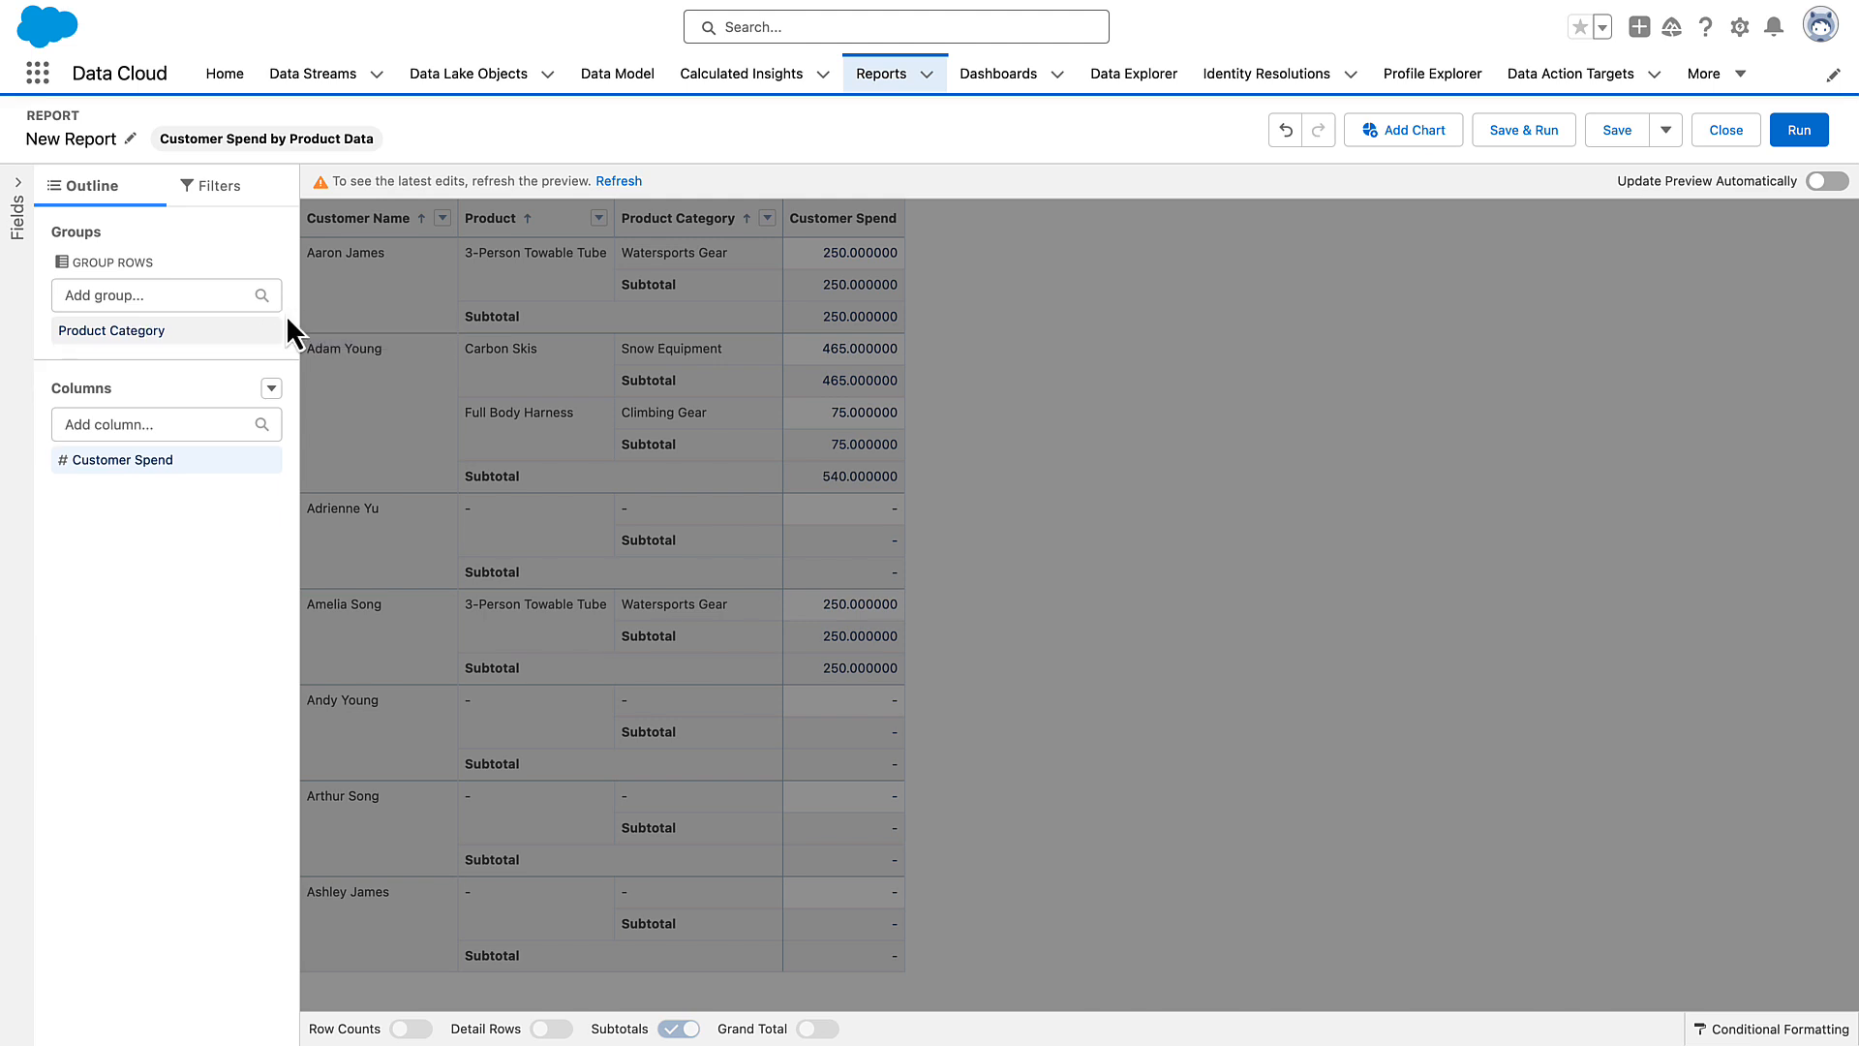
mouse_move(815, 288)
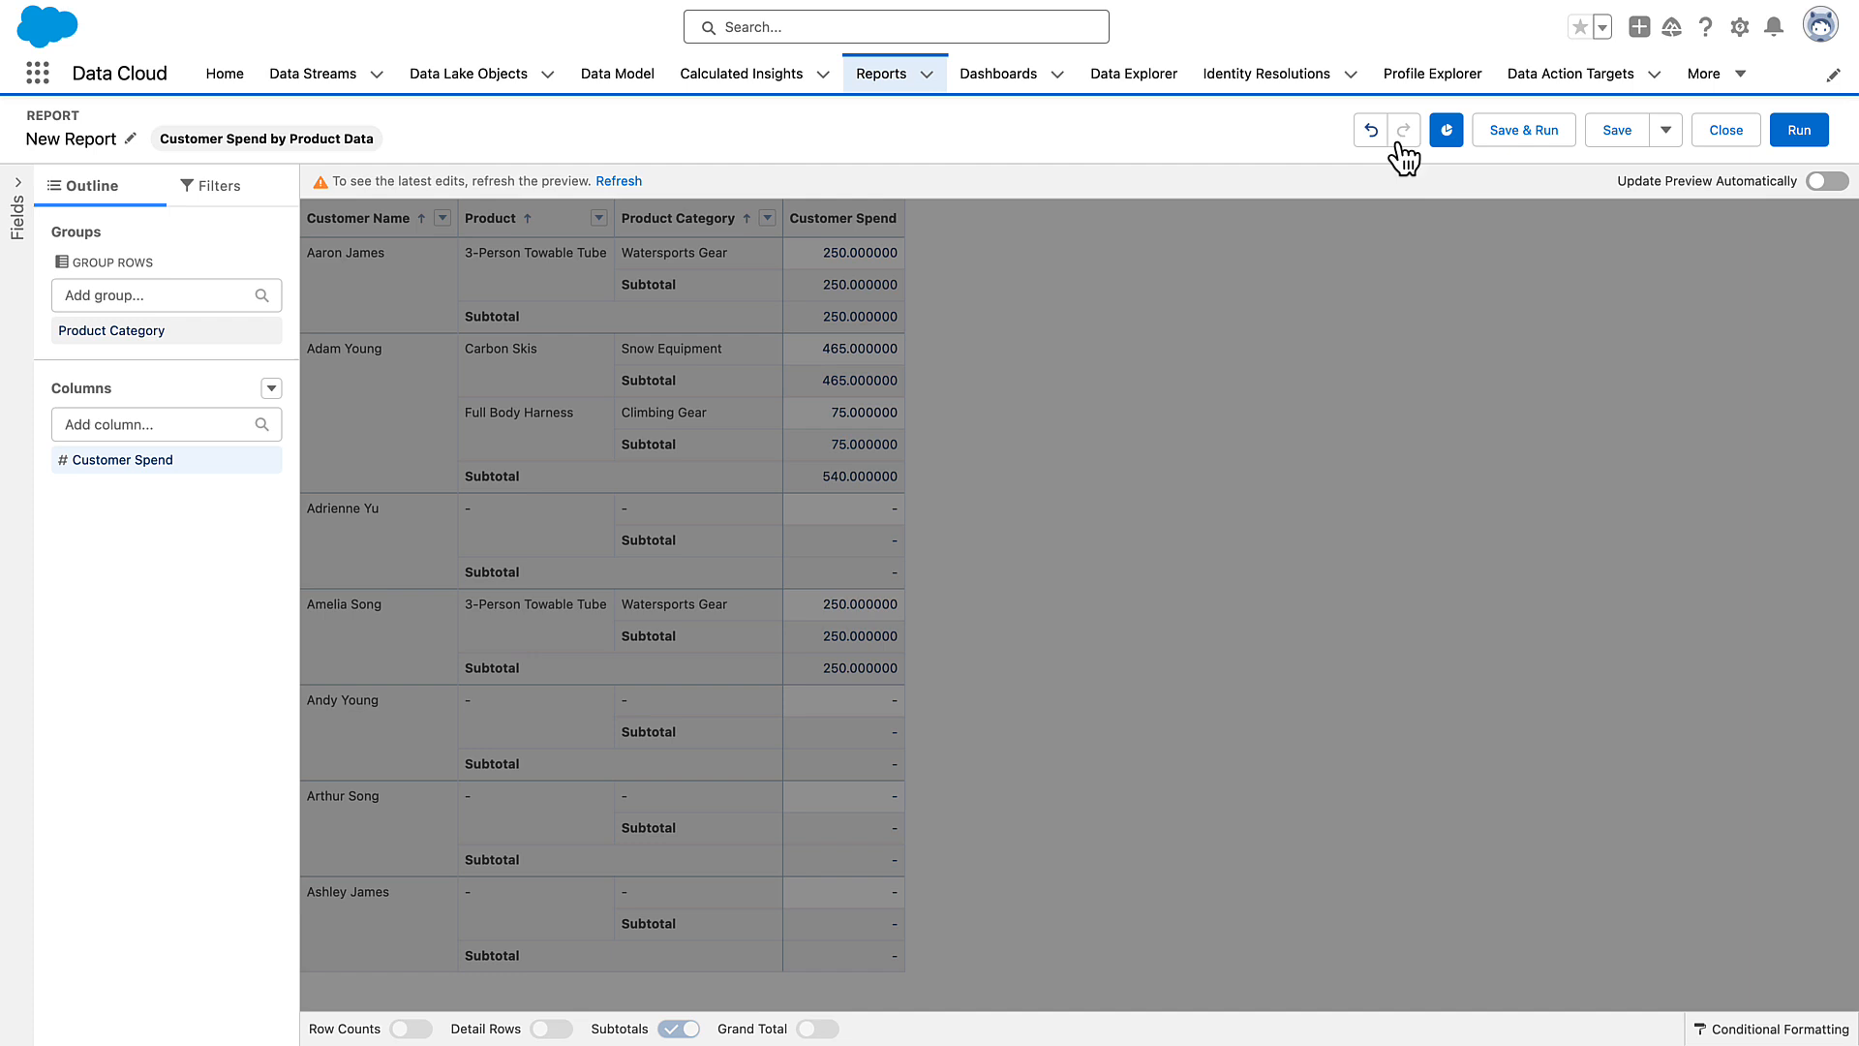
Add a Customer Spend by Product Category bar chart, then open the Spend Rank insight.
left_click(617, 181)
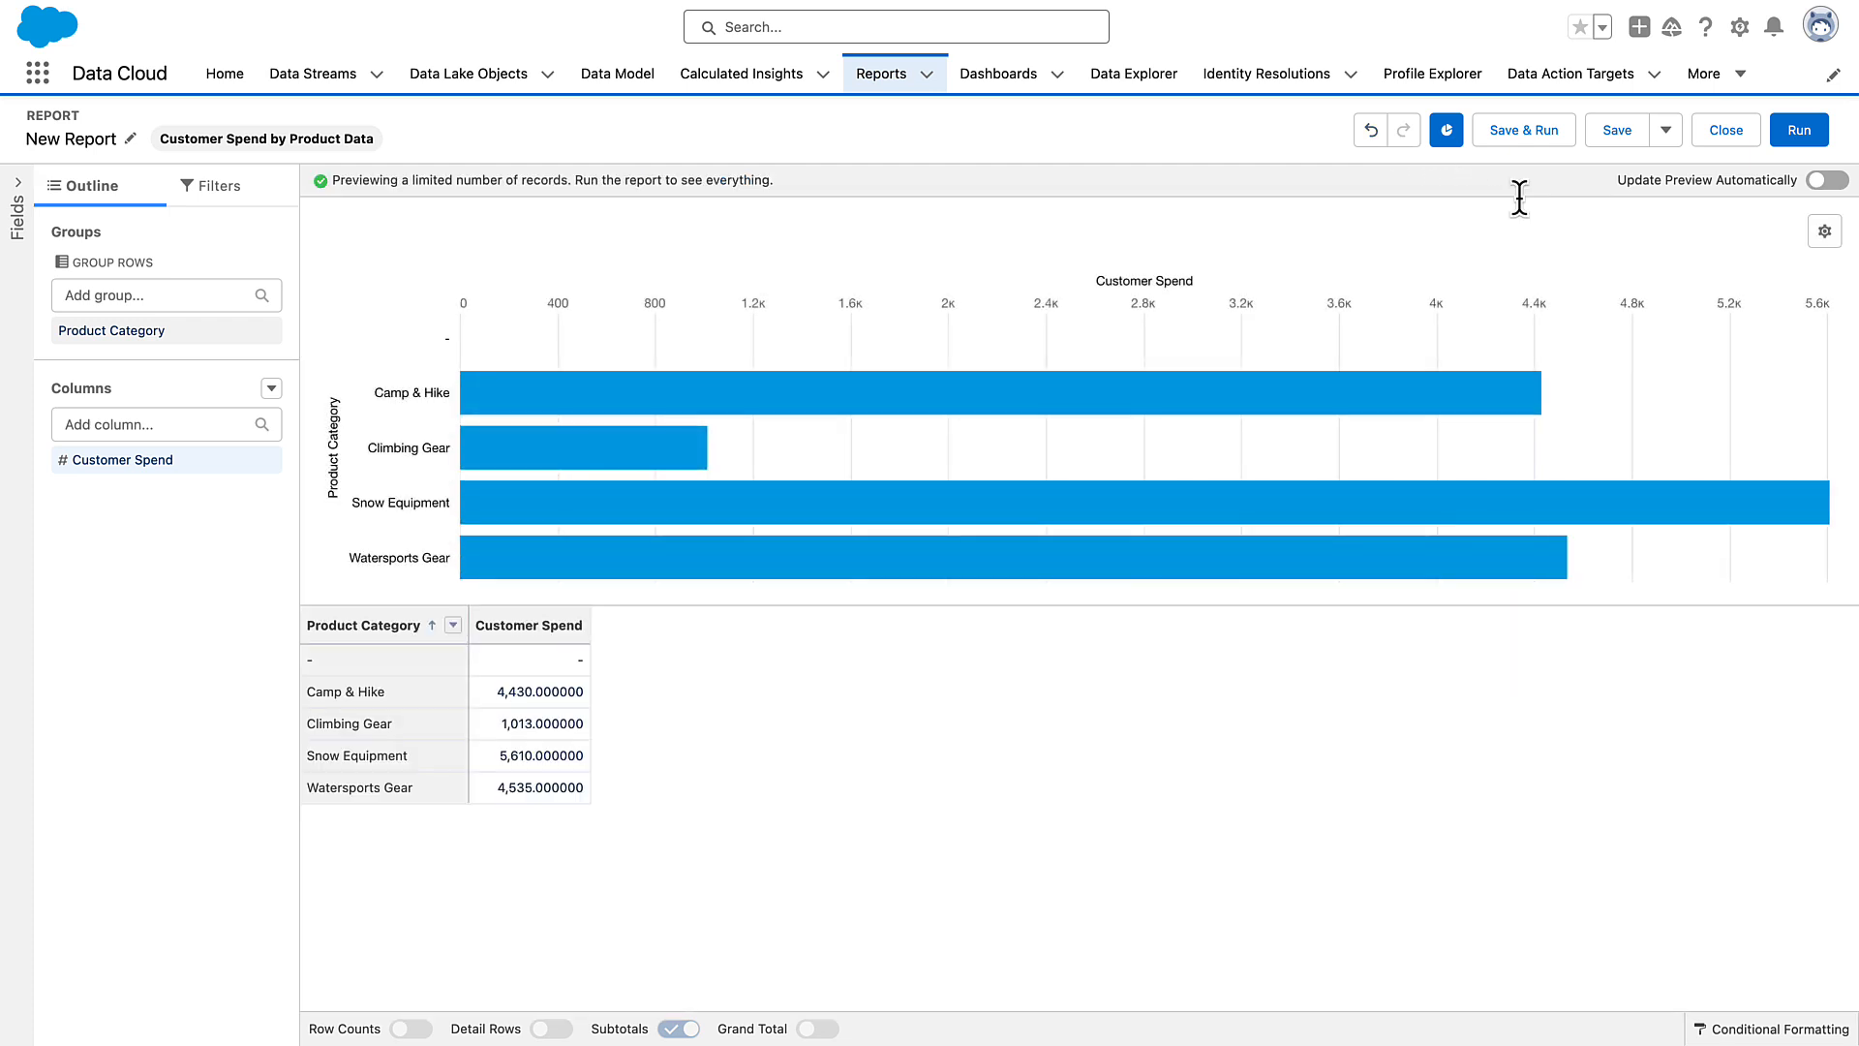
left_click(1823, 230)
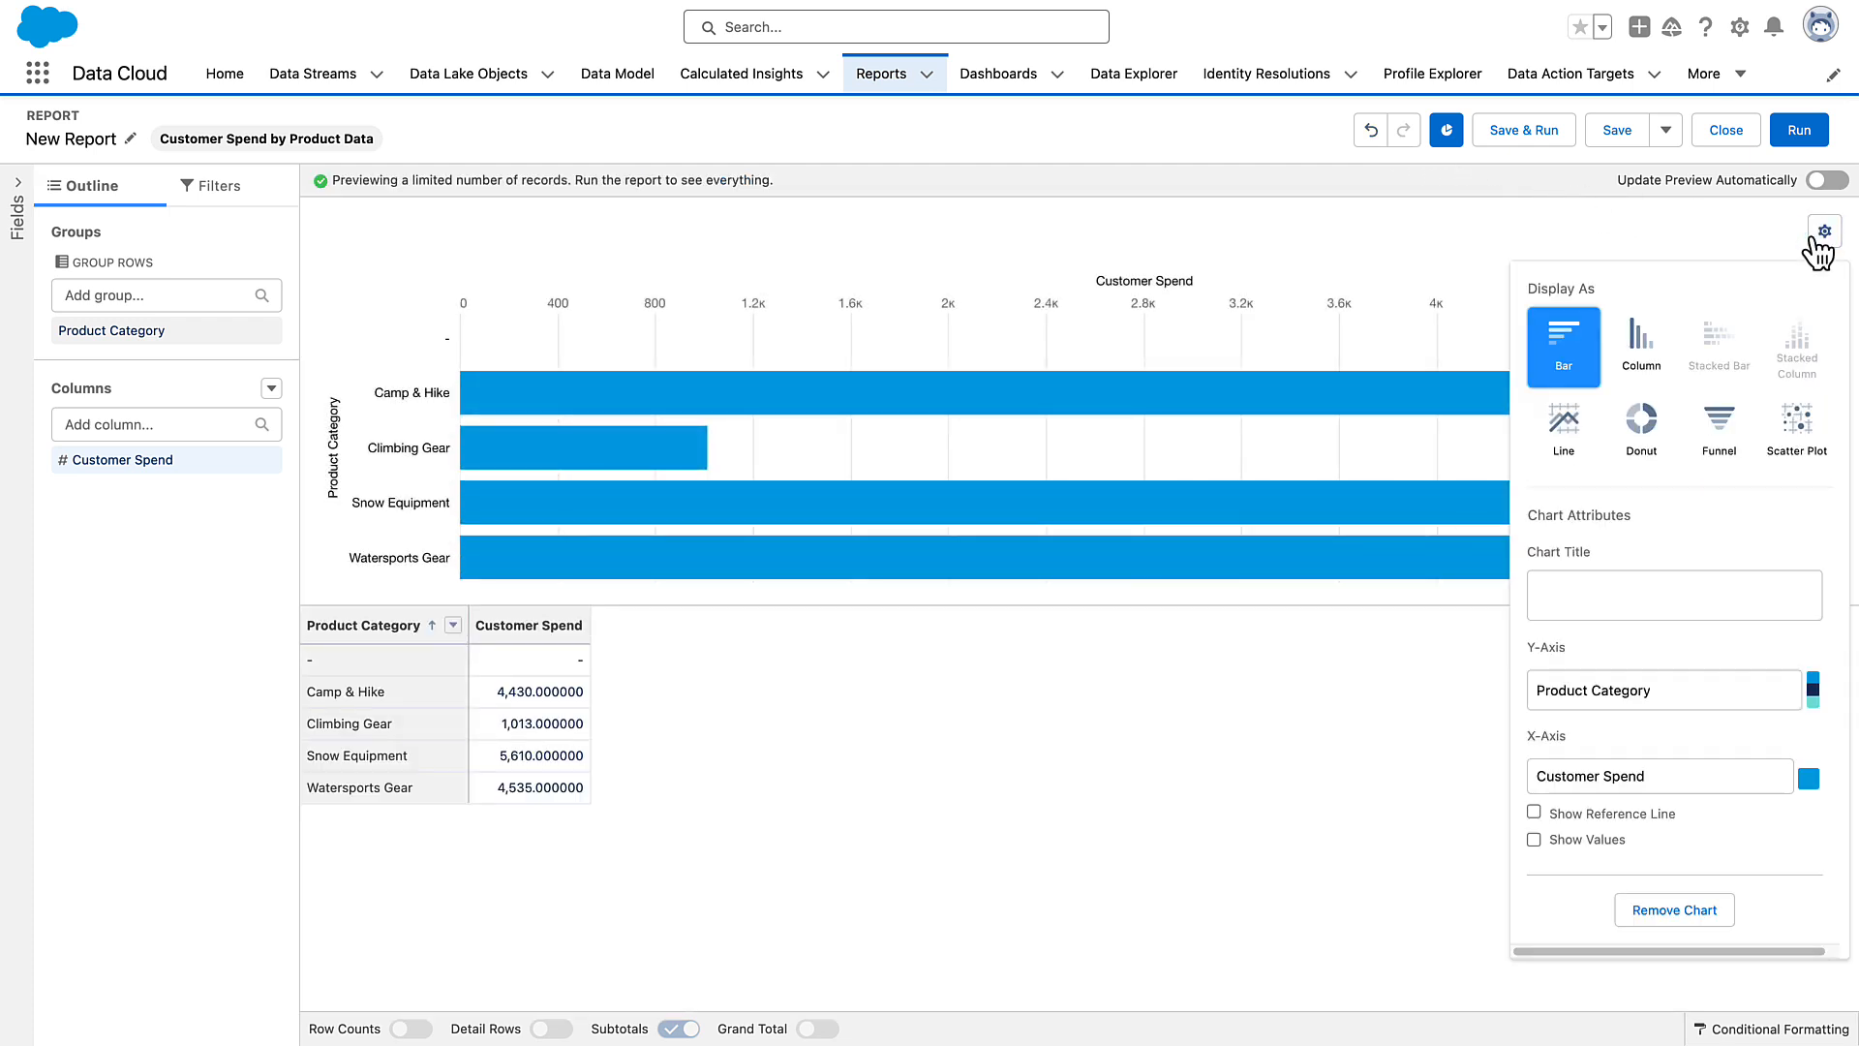
left_click(1640, 427)
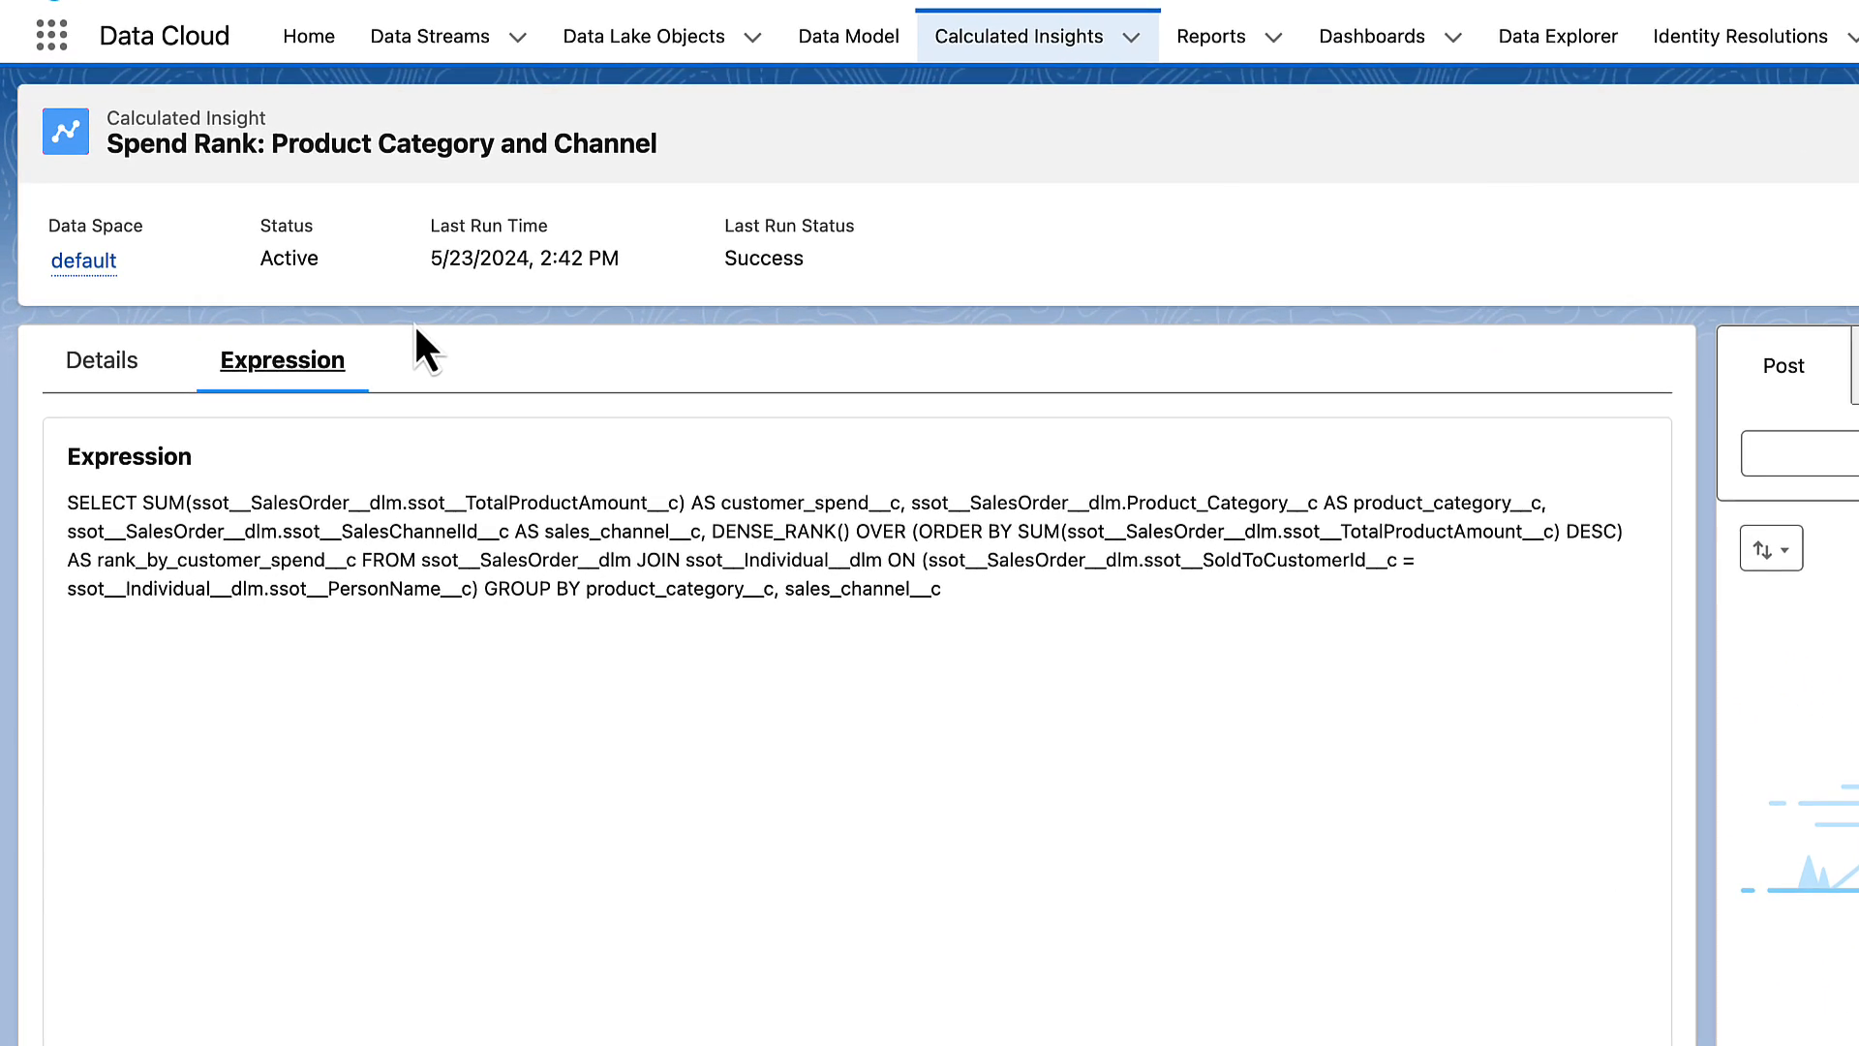
Review the Spend Rank insight's fields and start a report grouped by product_category and sales_channel.
double_click(771, 532)
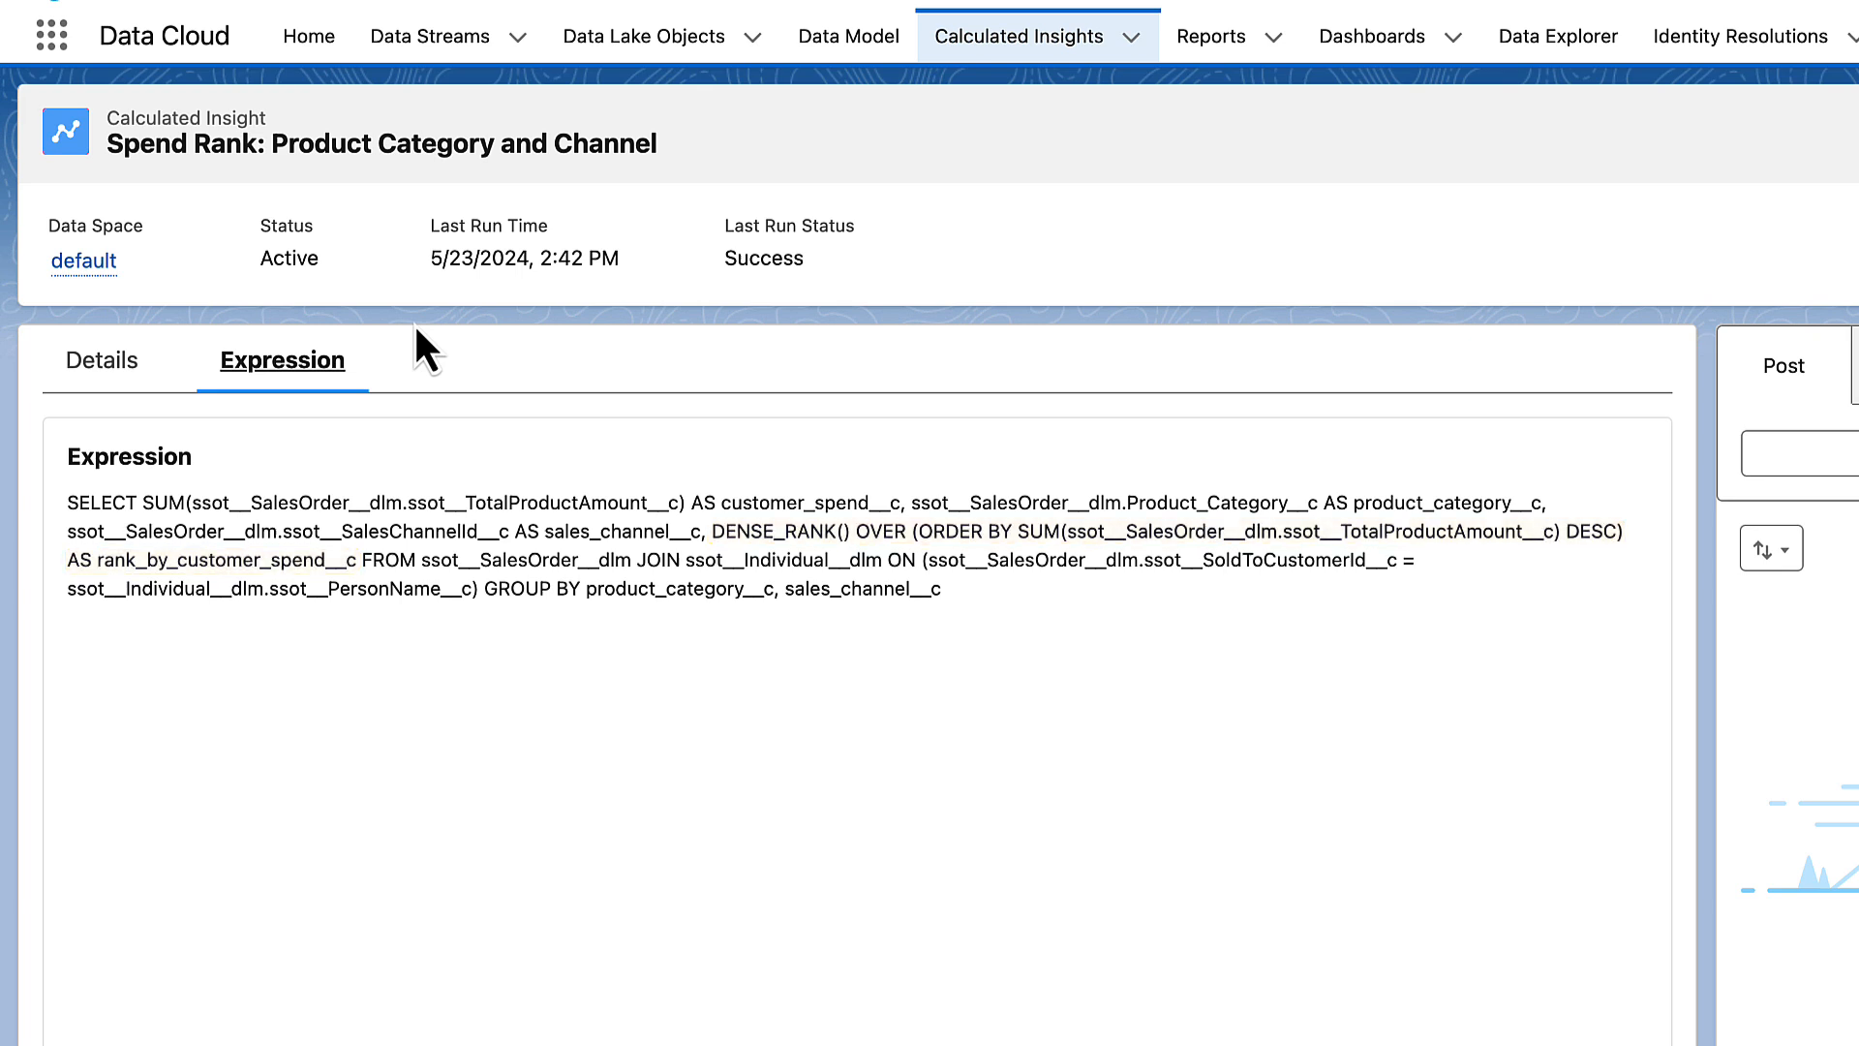
left_click(101, 359)
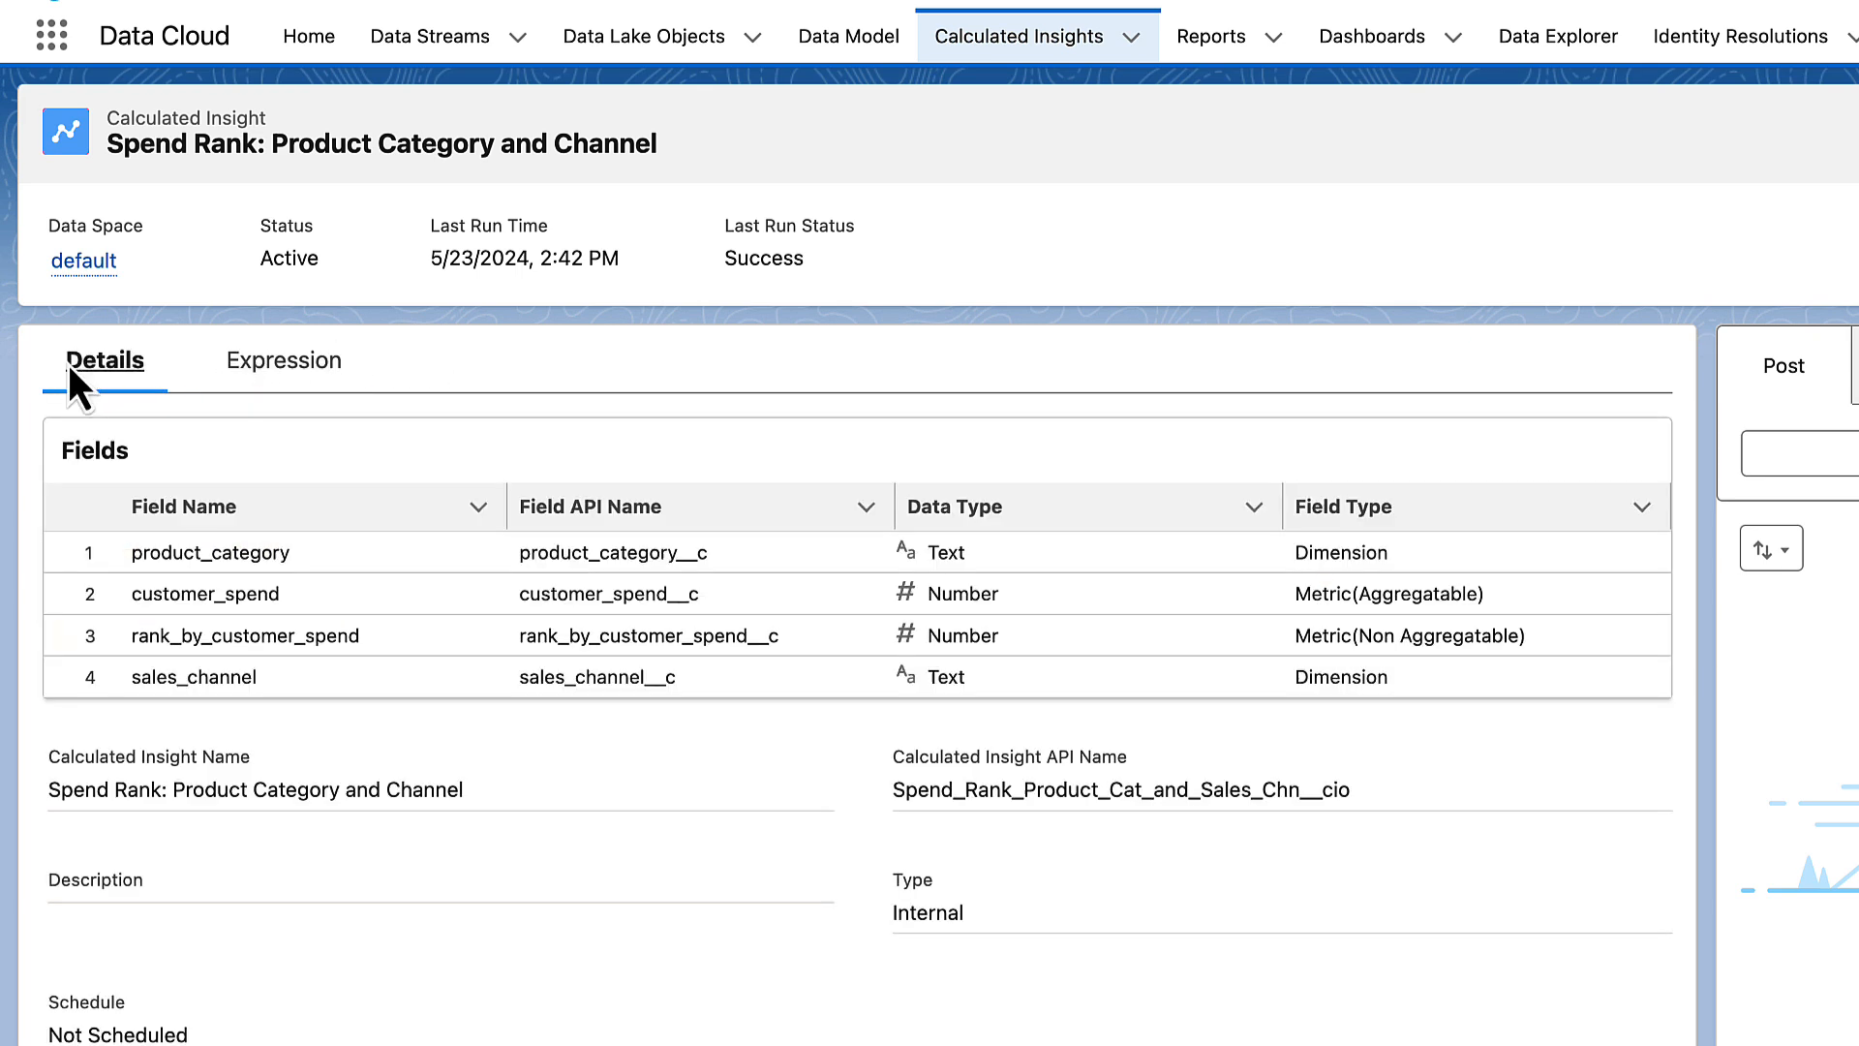
left_click(245, 634)
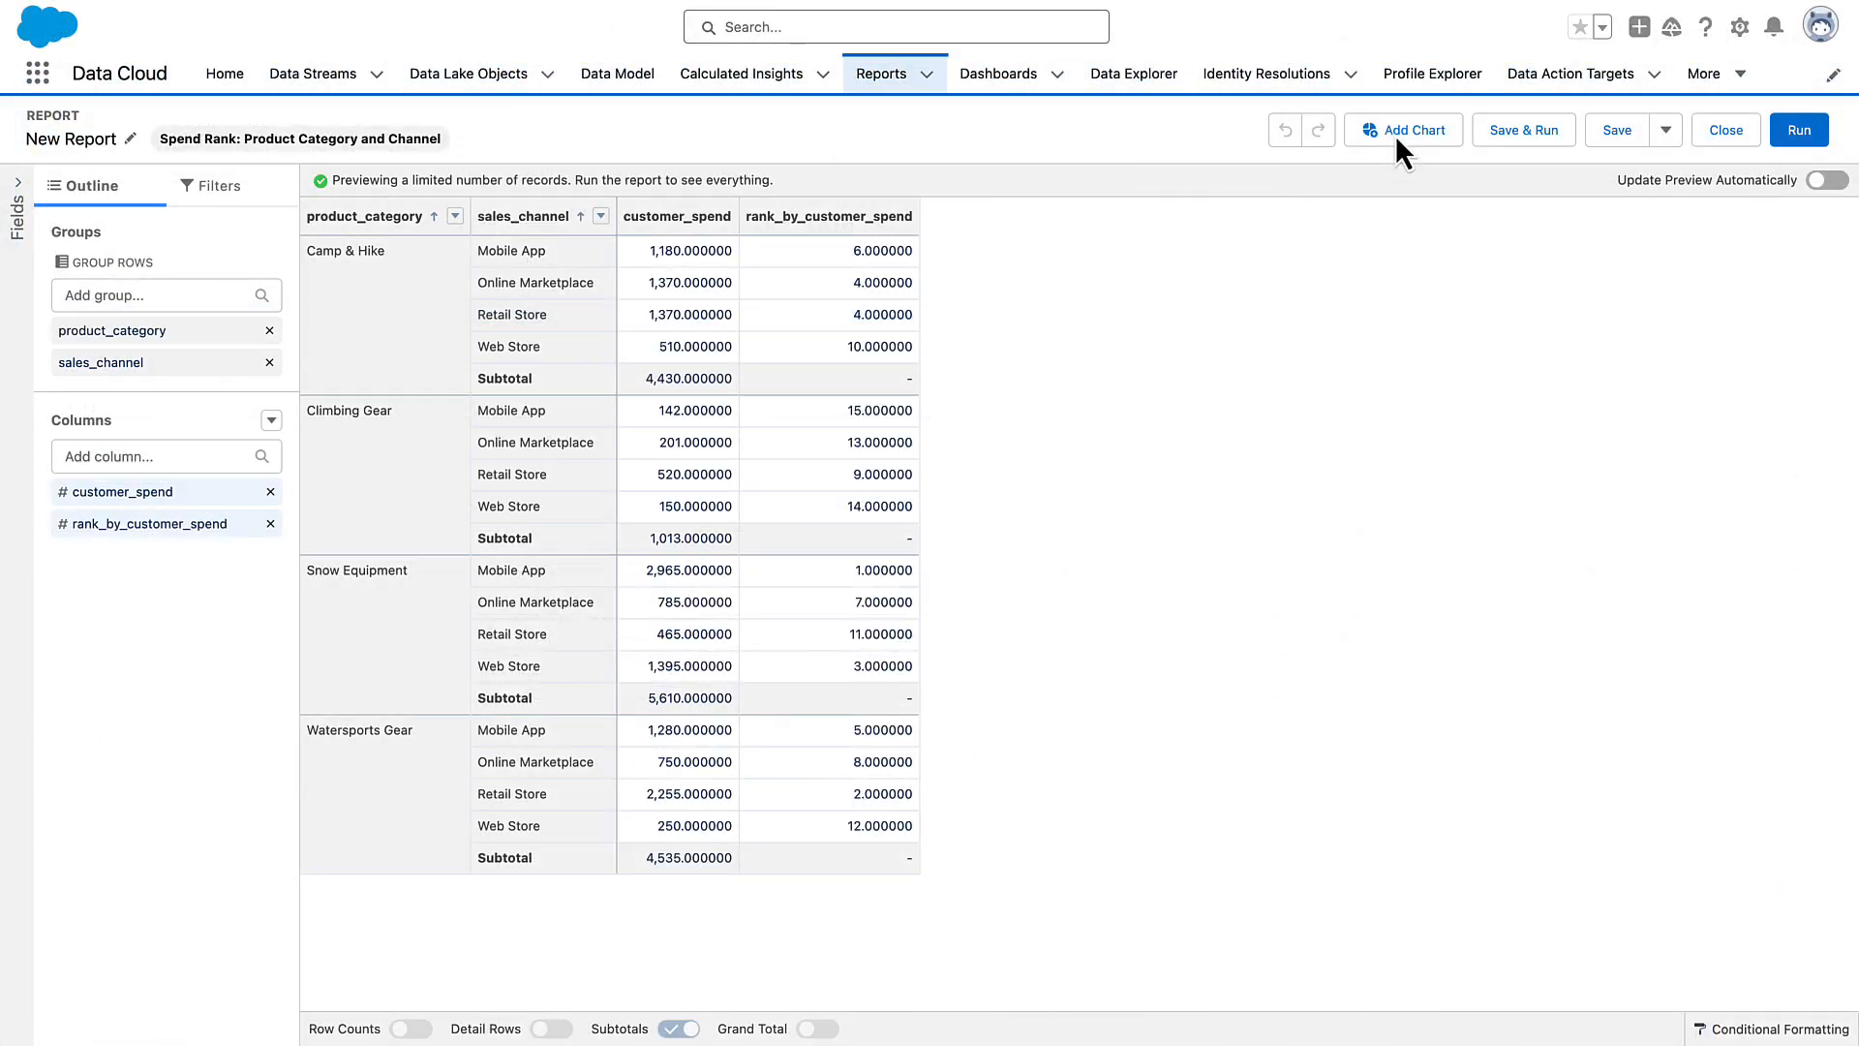
Add a scatter plot chart to the Spend Rank report and refresh the preview.
left_click(1401, 128)
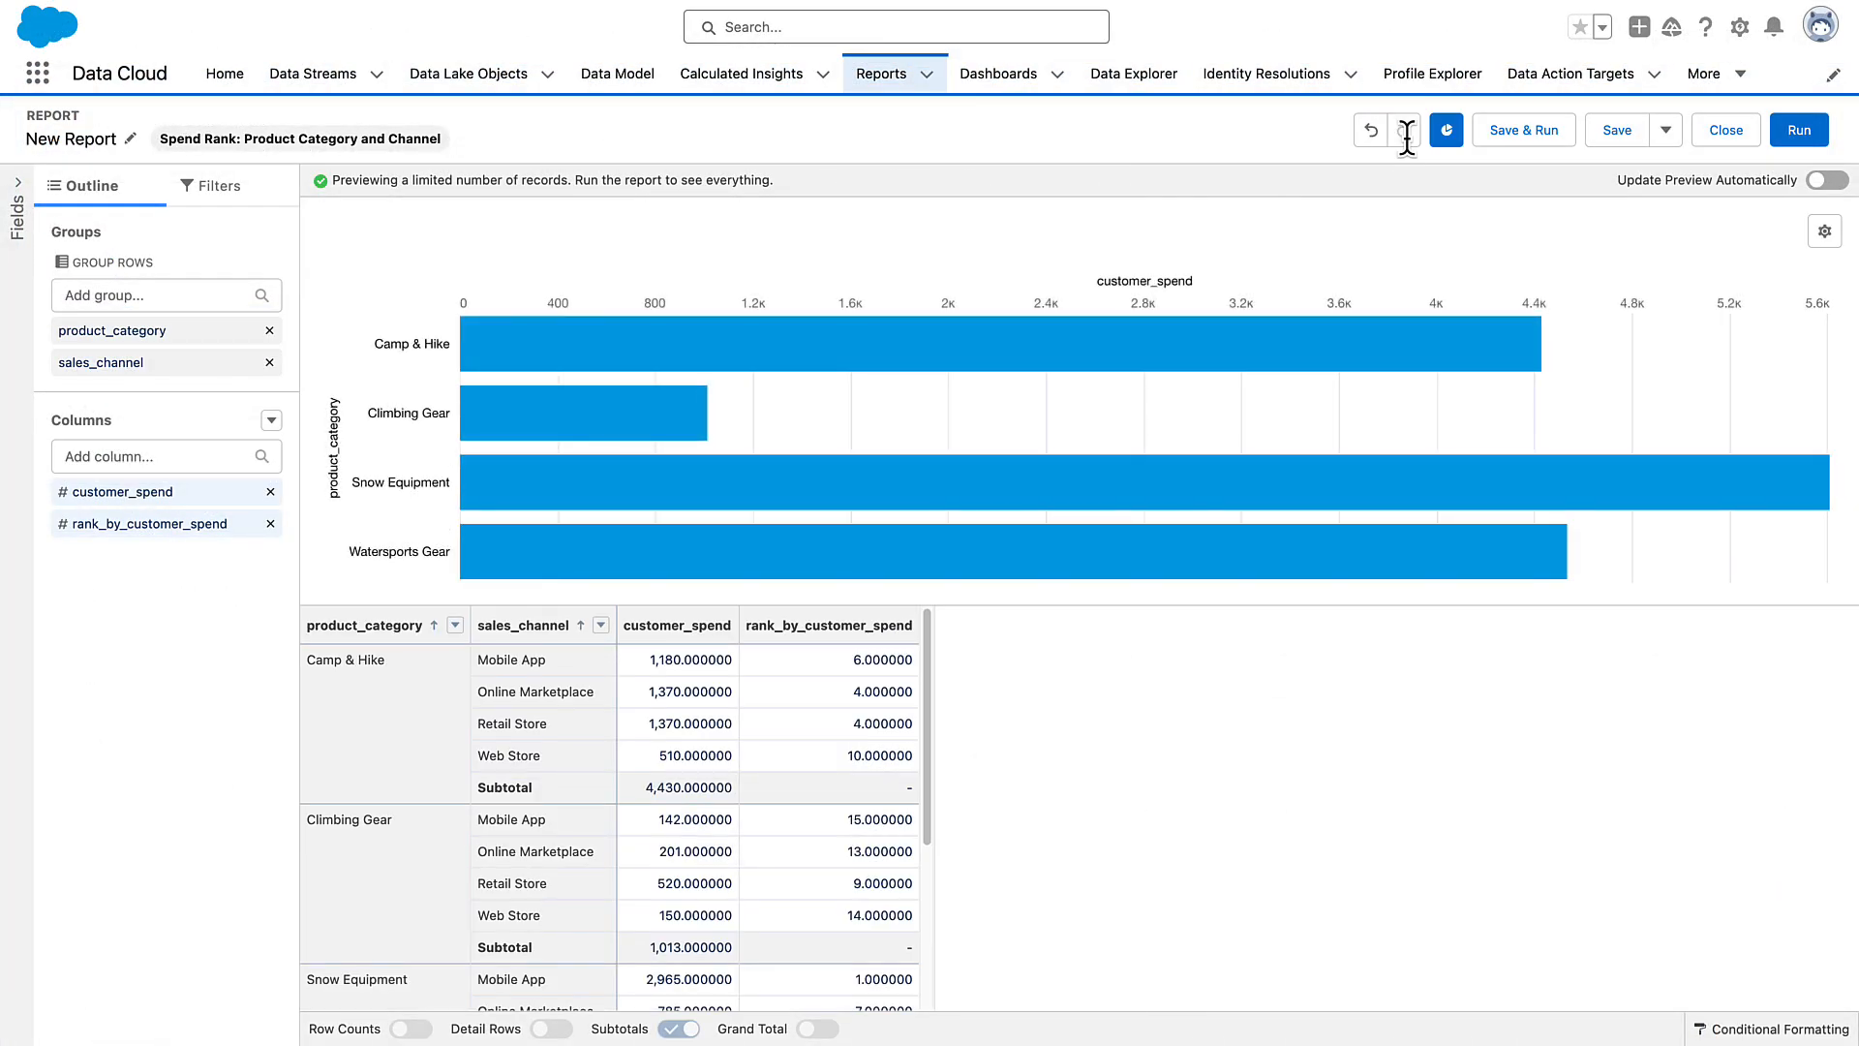
left_click(1823, 230)
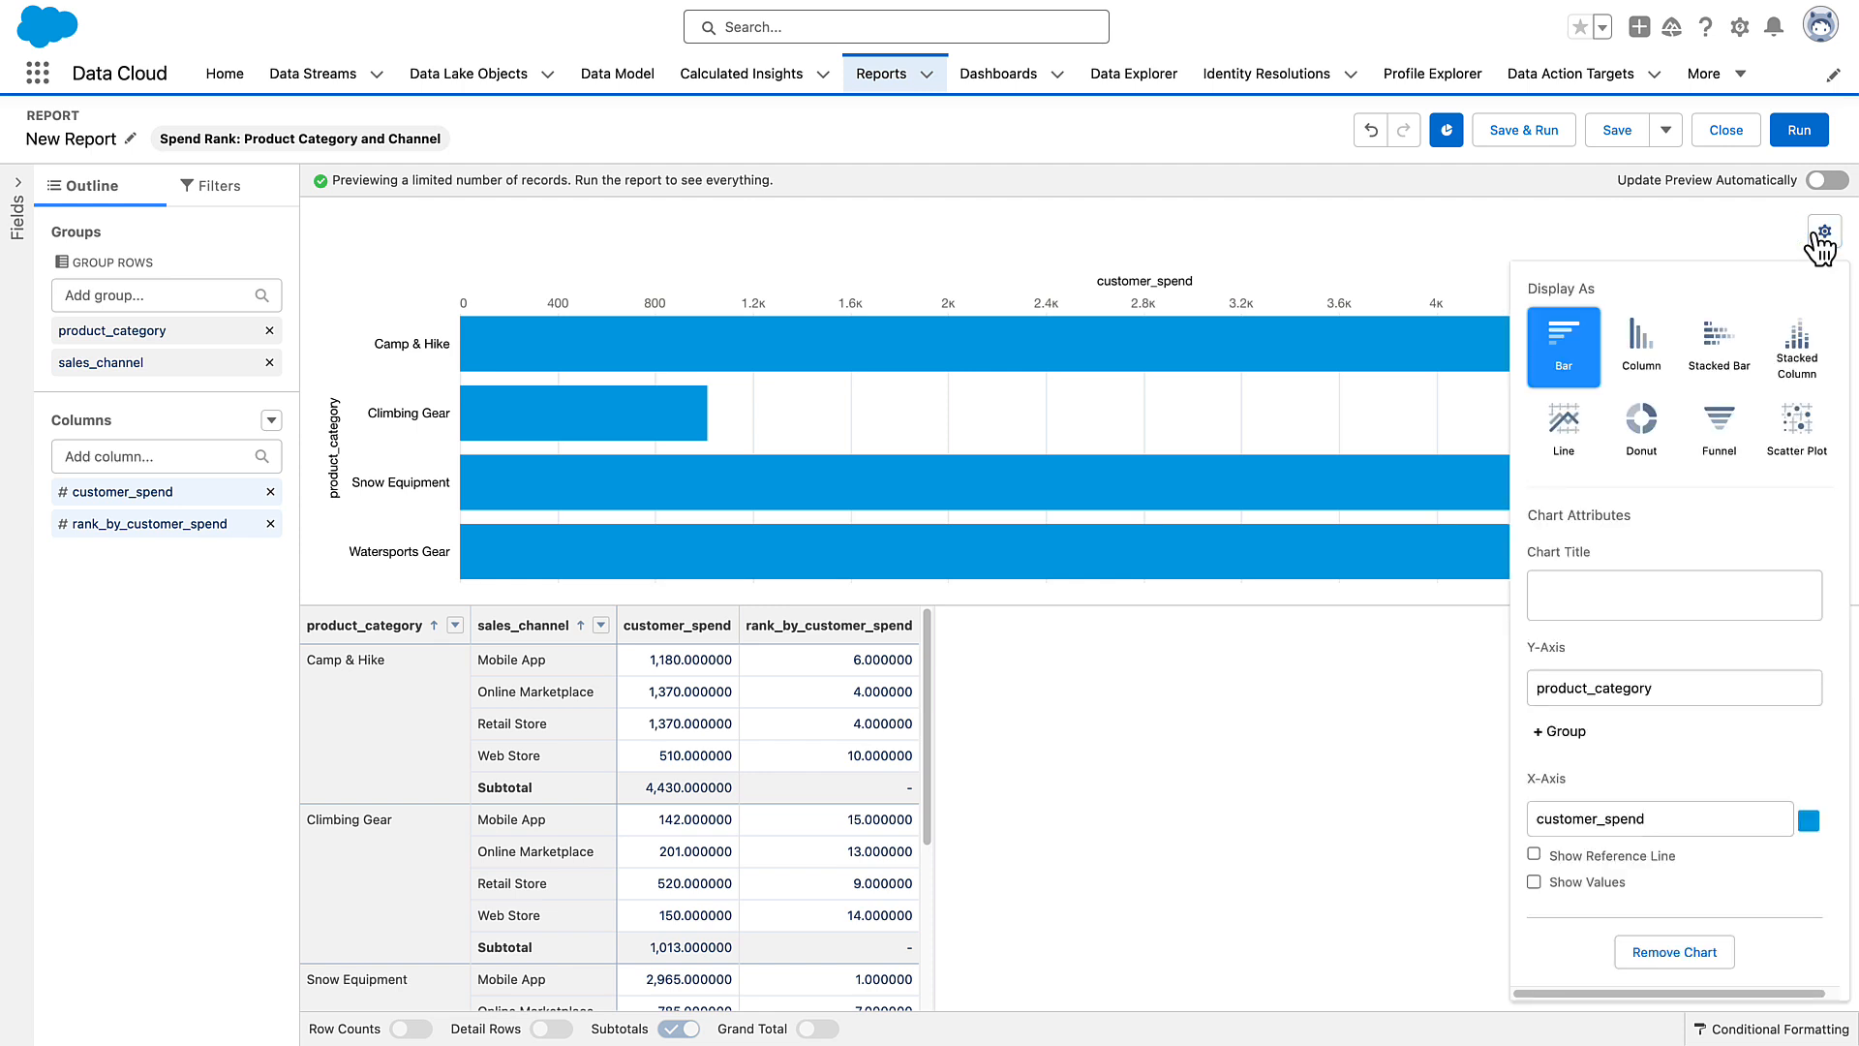
left_click(1796, 427)
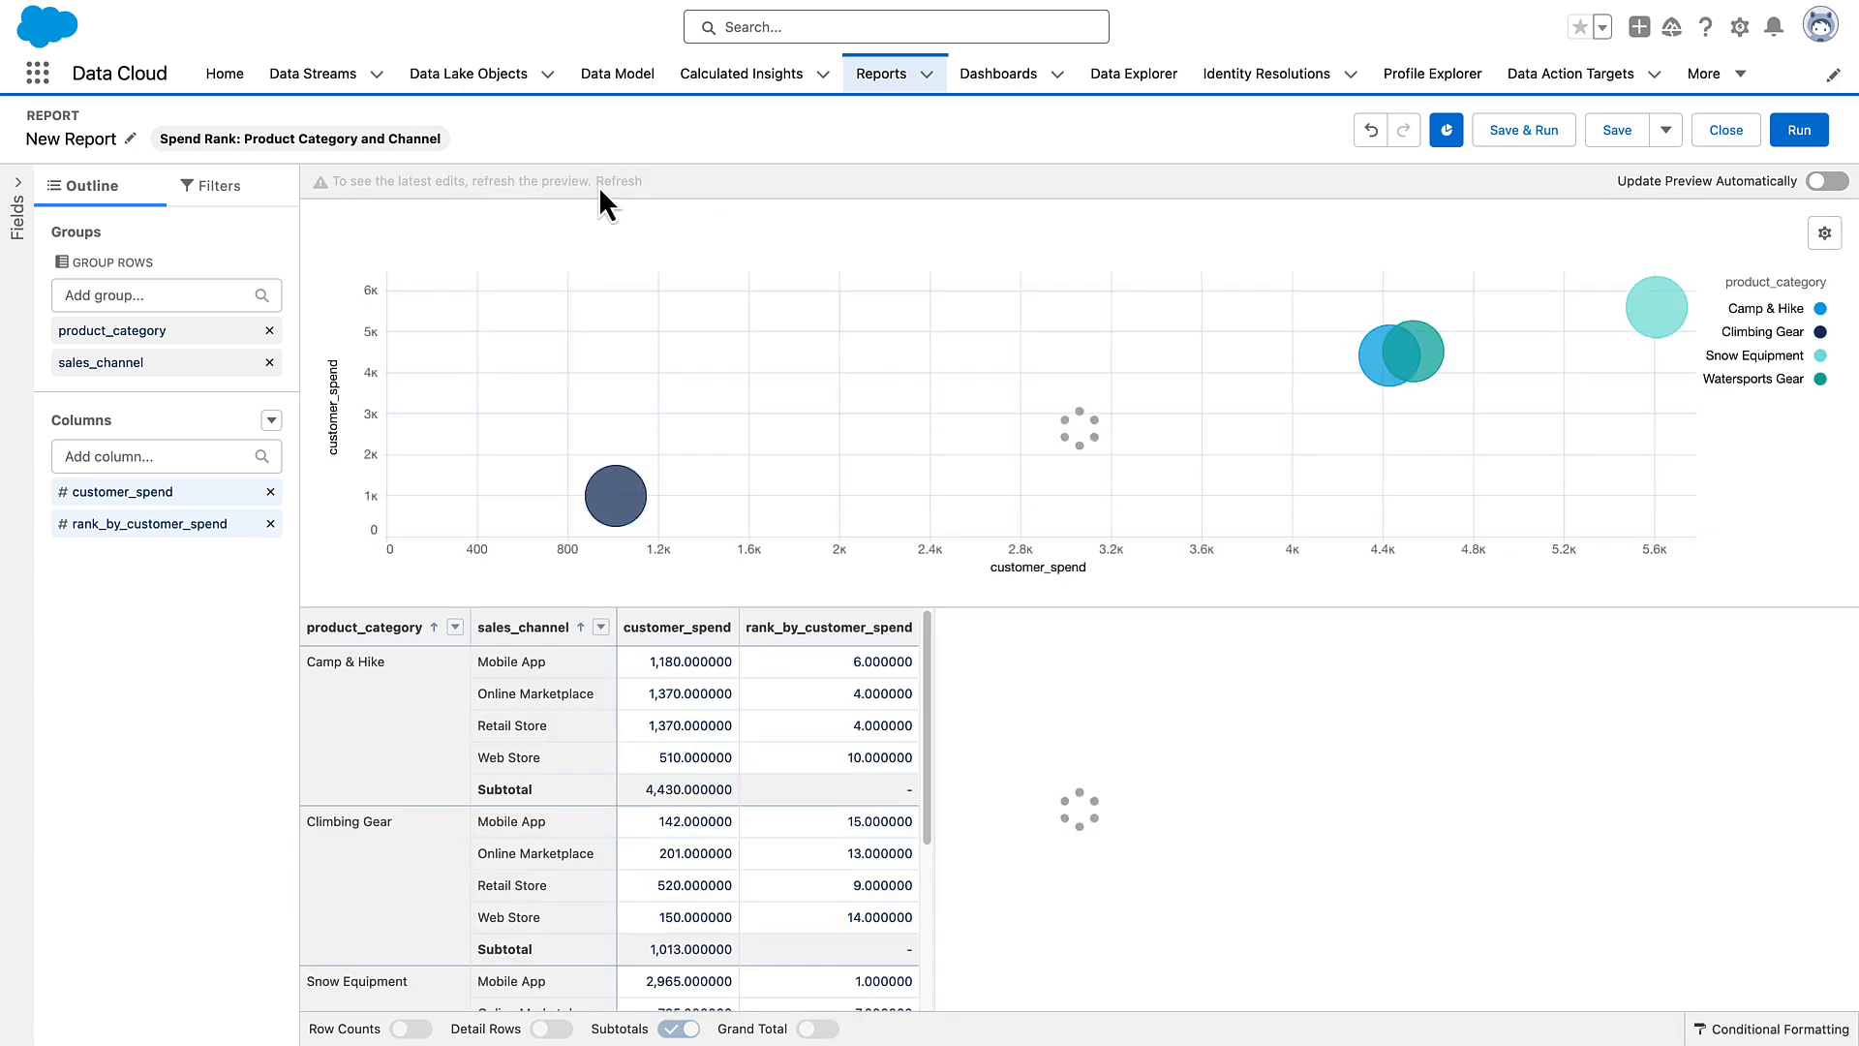
left_click(609, 180)
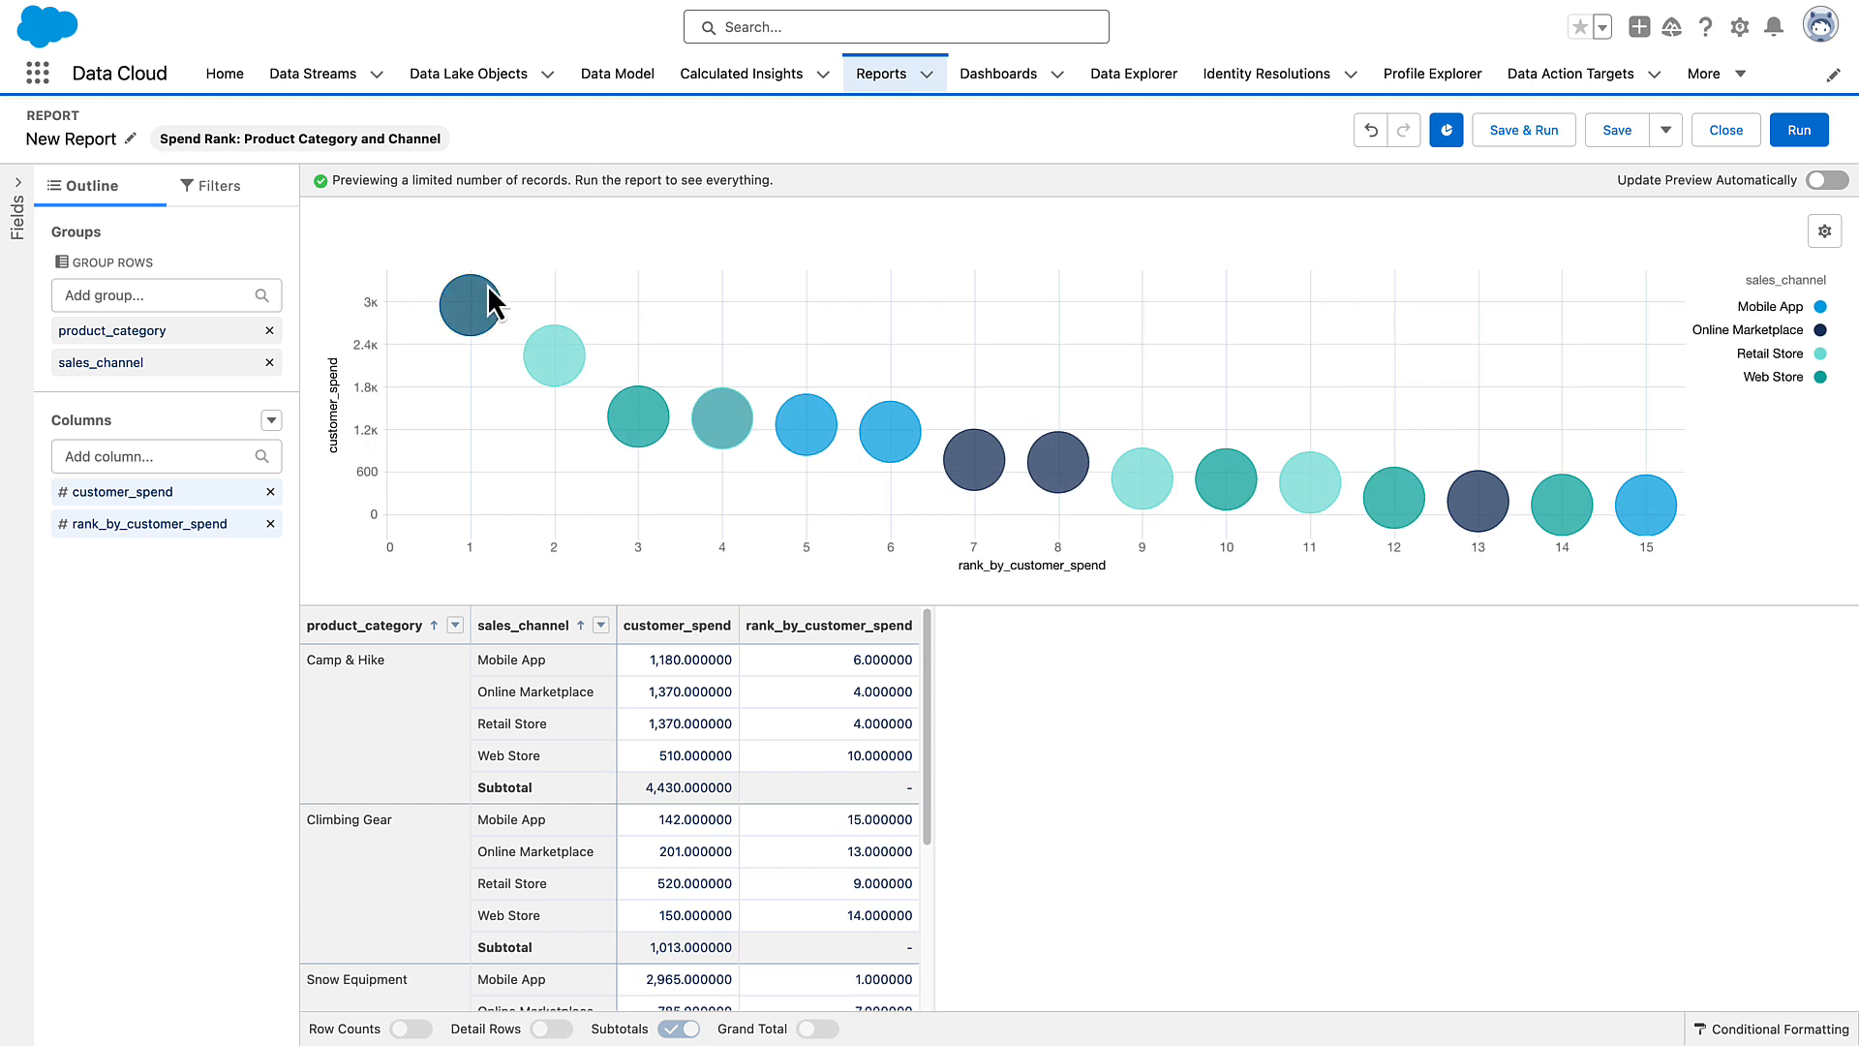
mouse_move(656, 302)
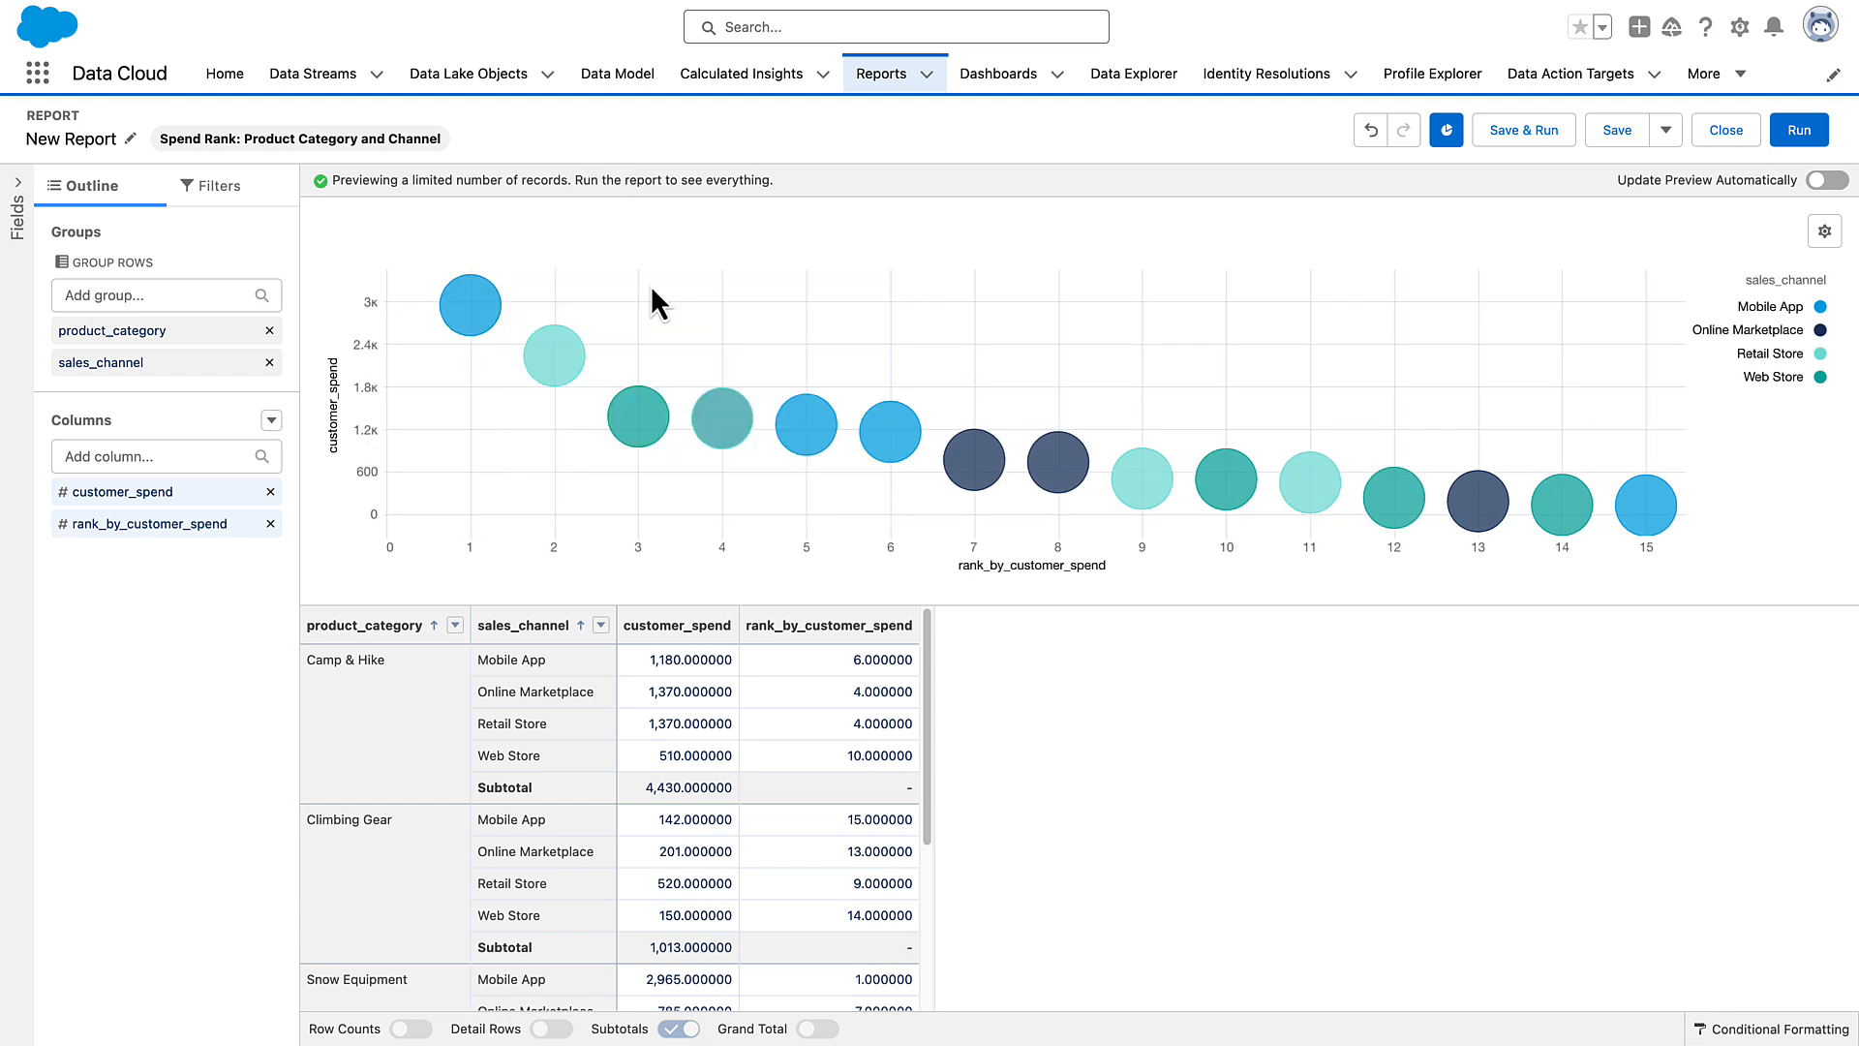
mouse_move(1615, 130)
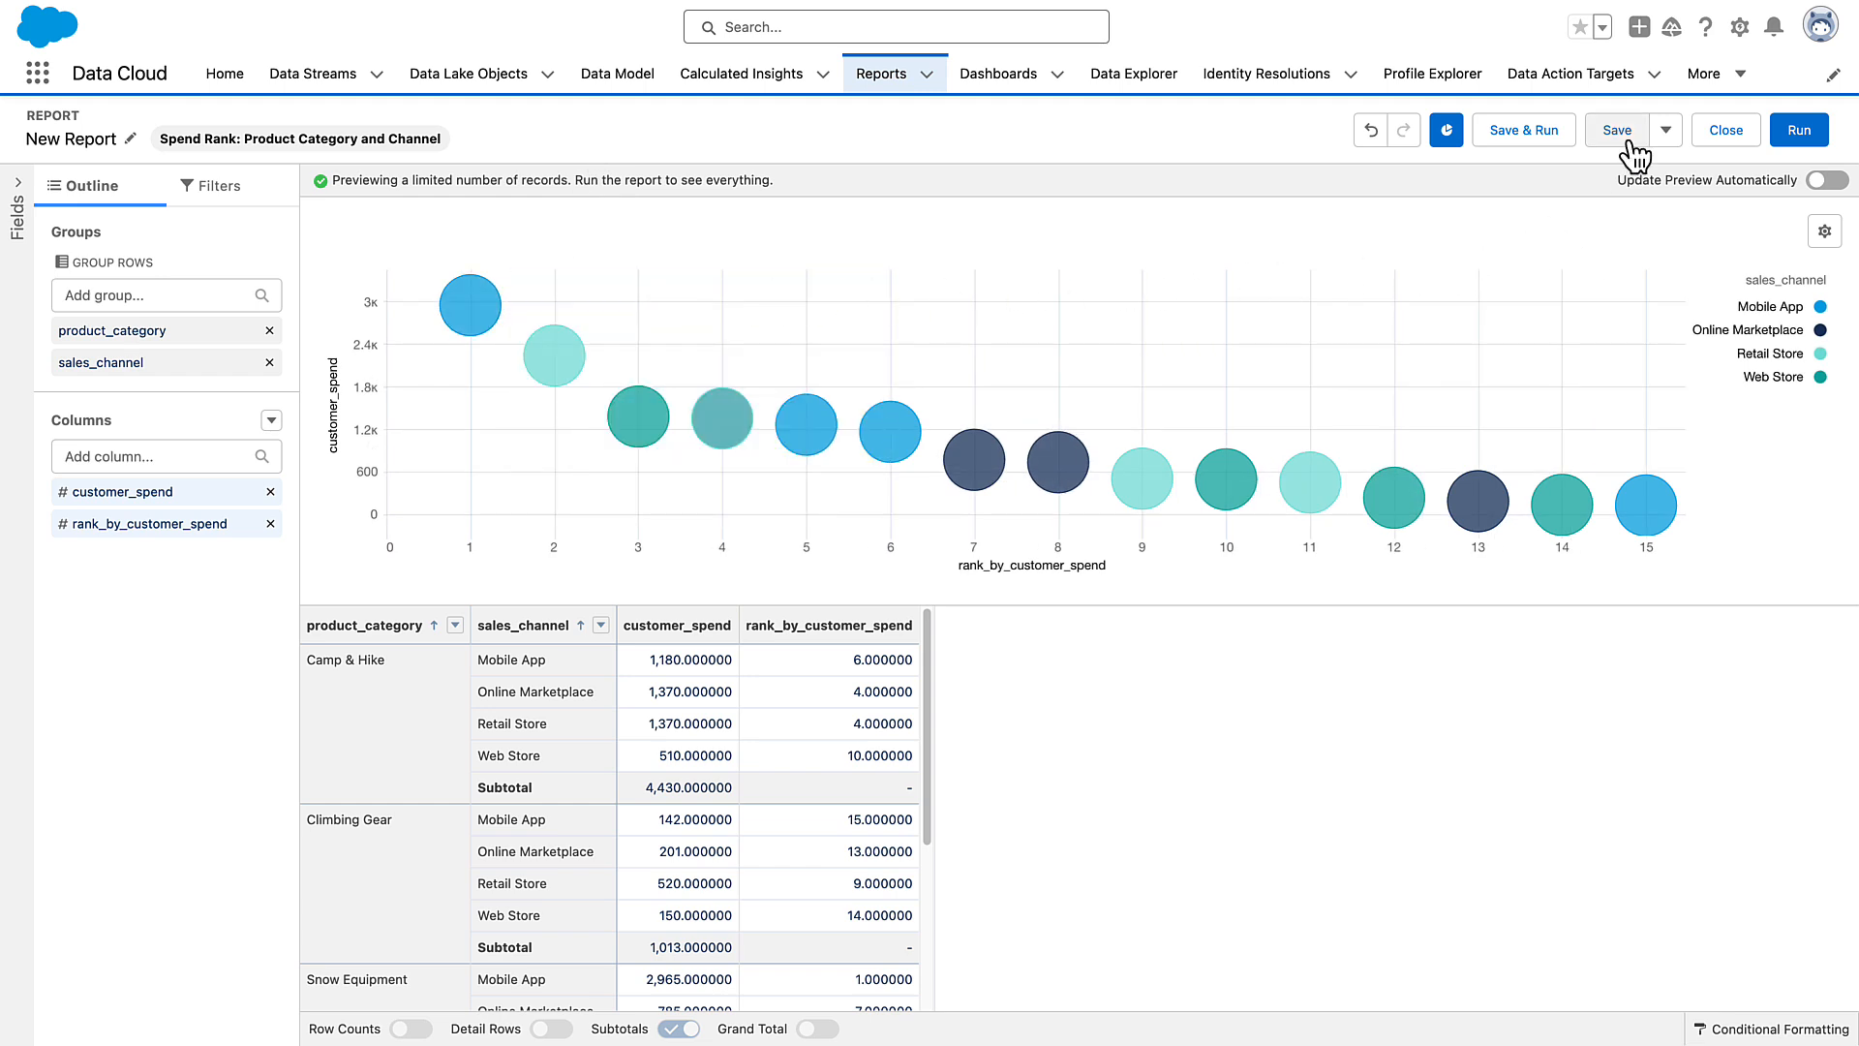
Save the report as 'Spend Rank: Product Category & Channel' and open Customer Spend Patterns.
left_click(1615, 129)
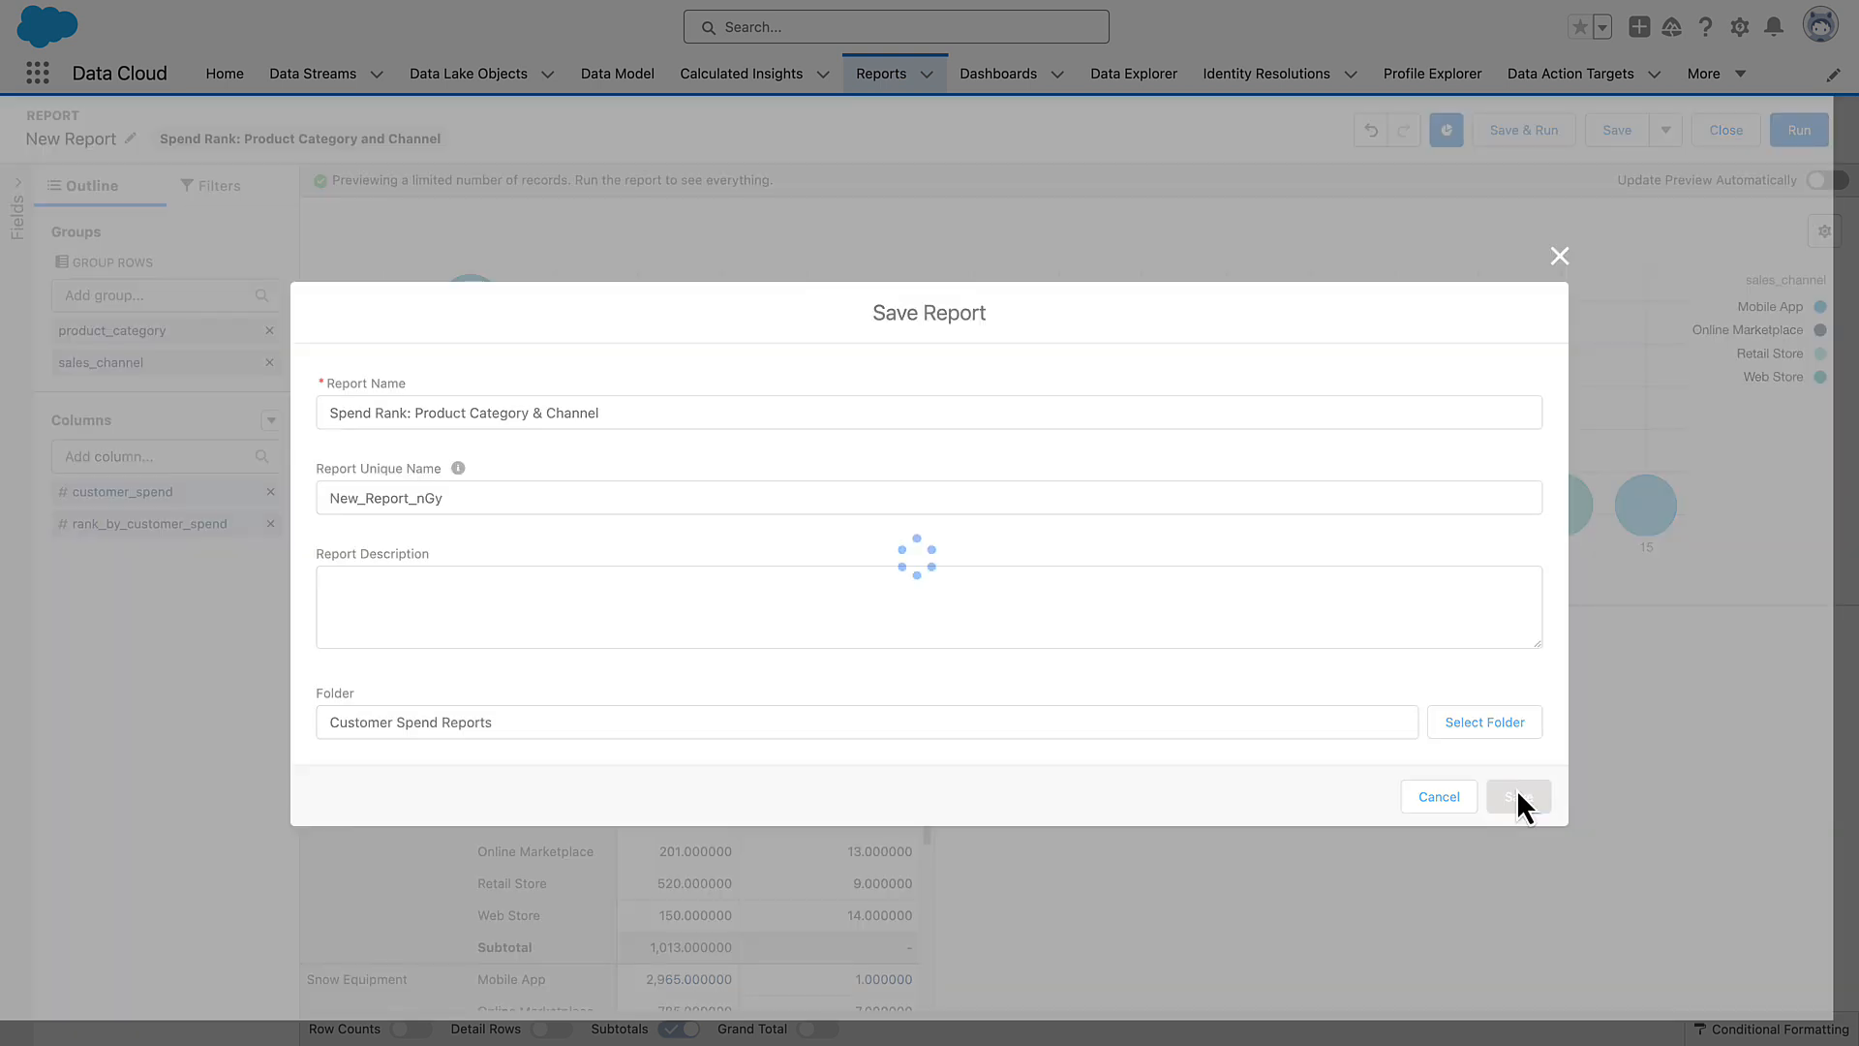
left_click(1516, 796)
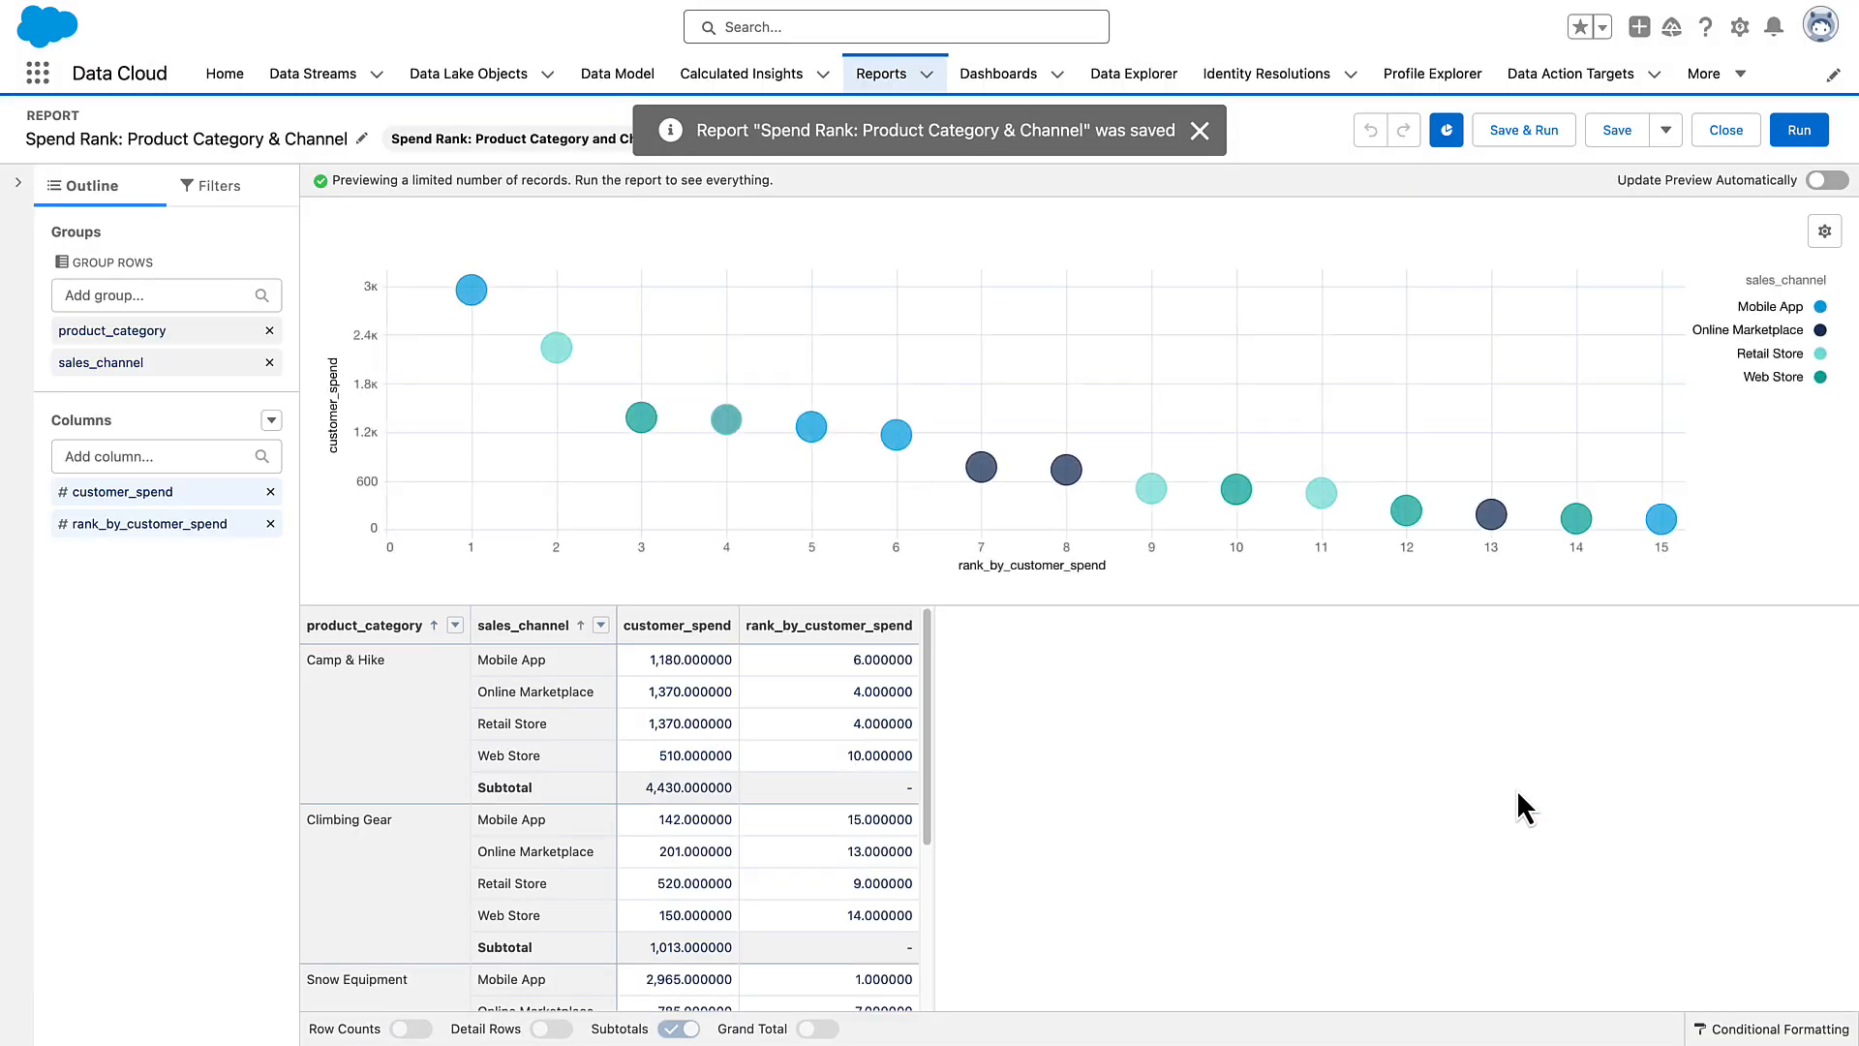
left_click(997, 74)
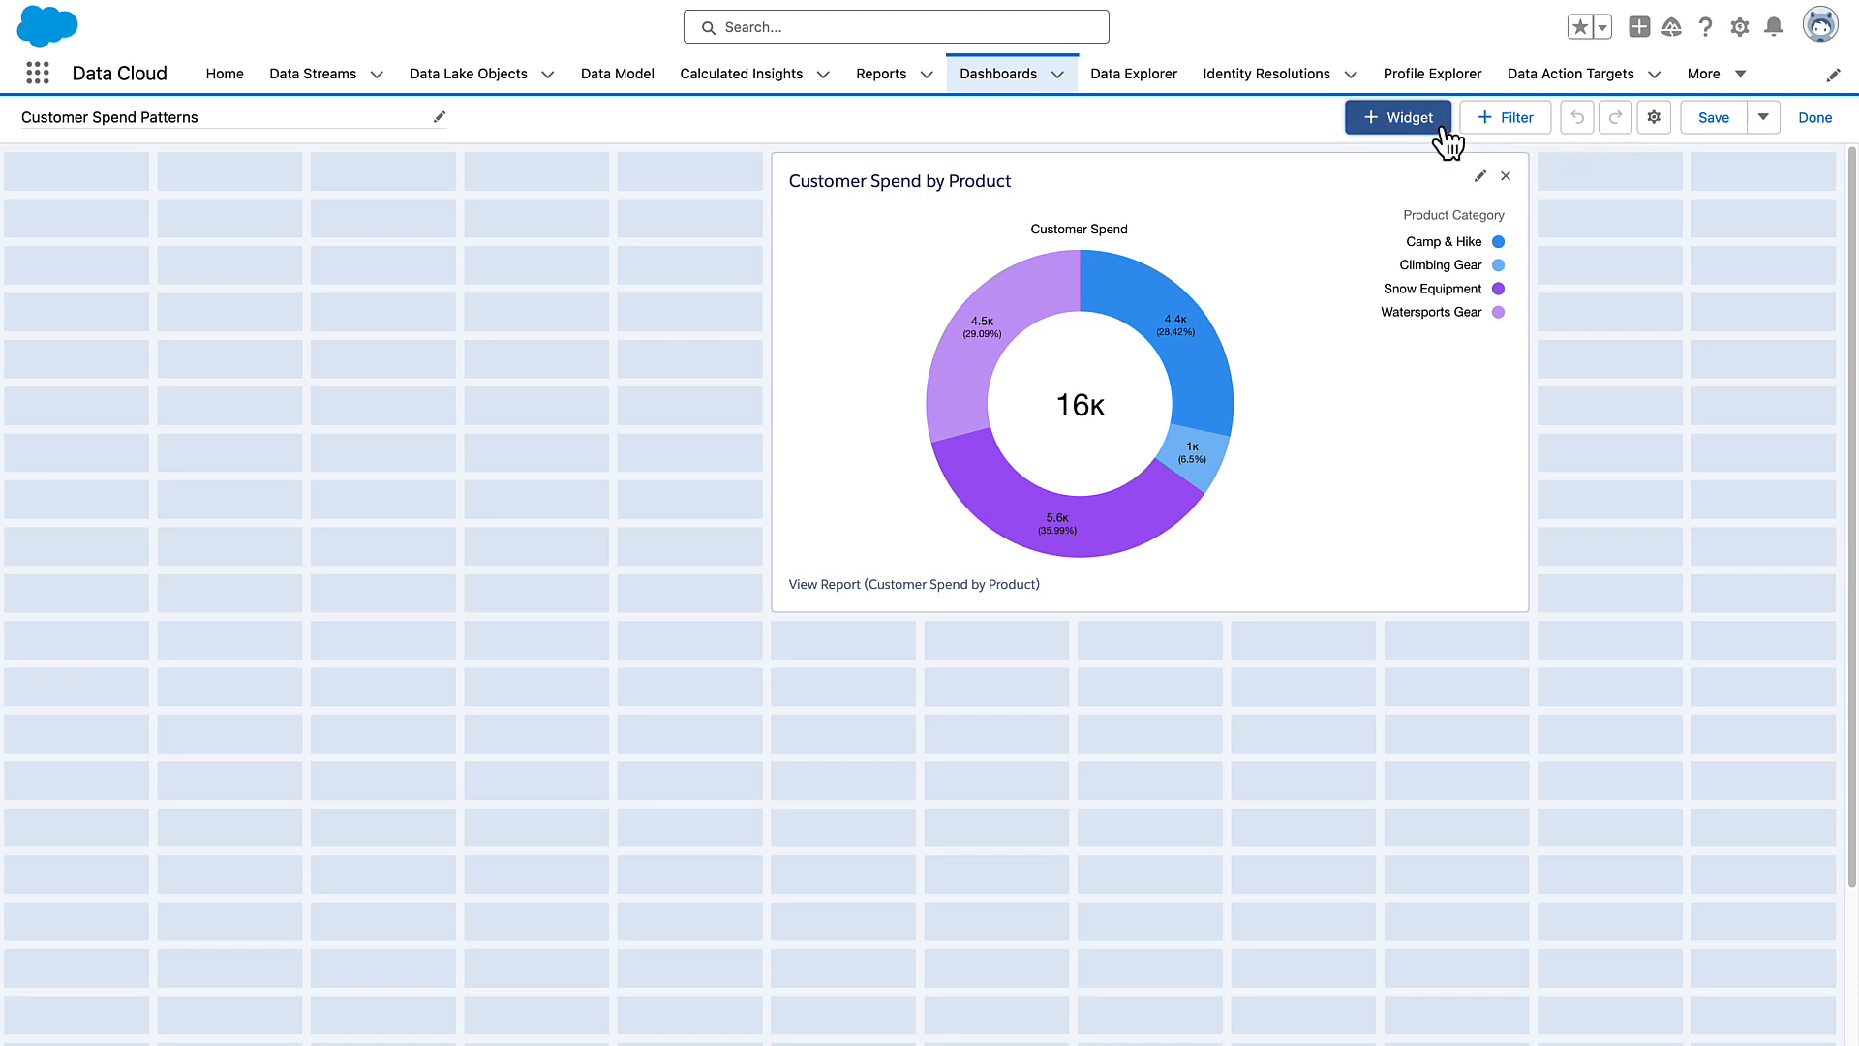
Add a chart widget showing the Spend Rank scatter chart to the dashboard.
left_click(1396, 116)
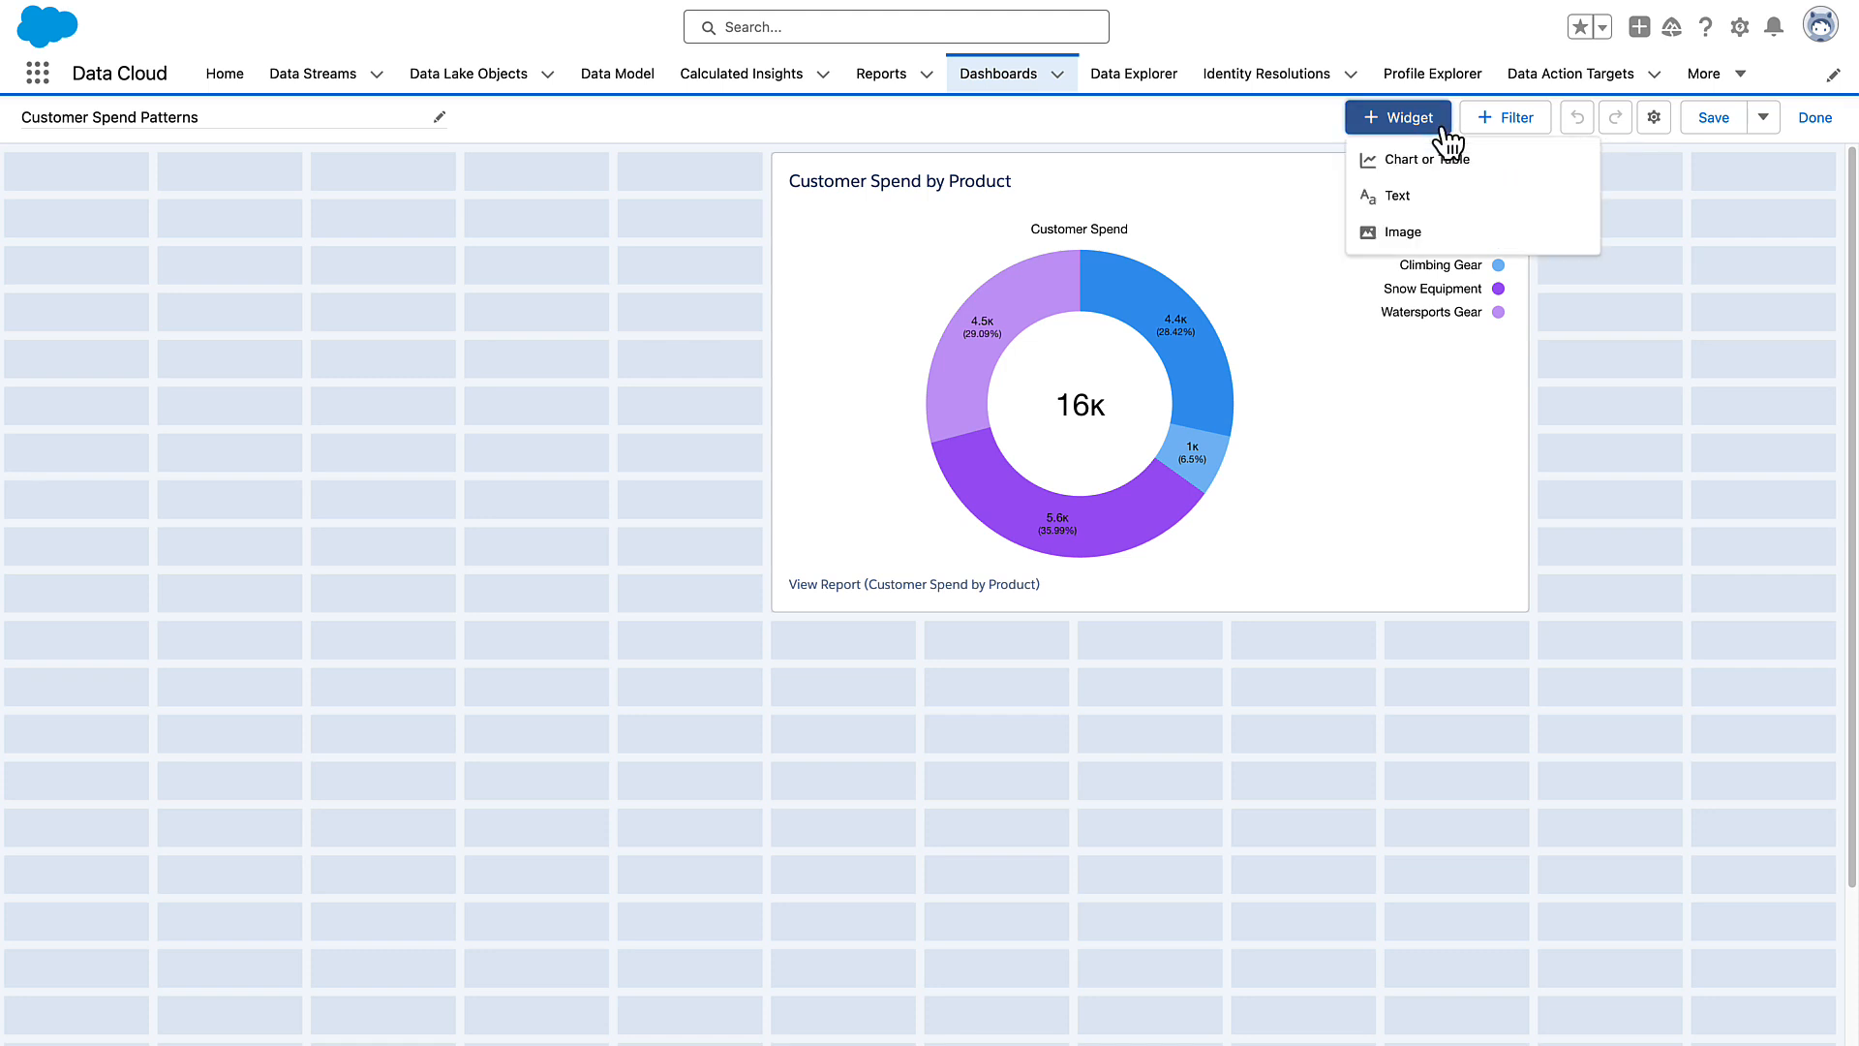
left_click(1410, 159)
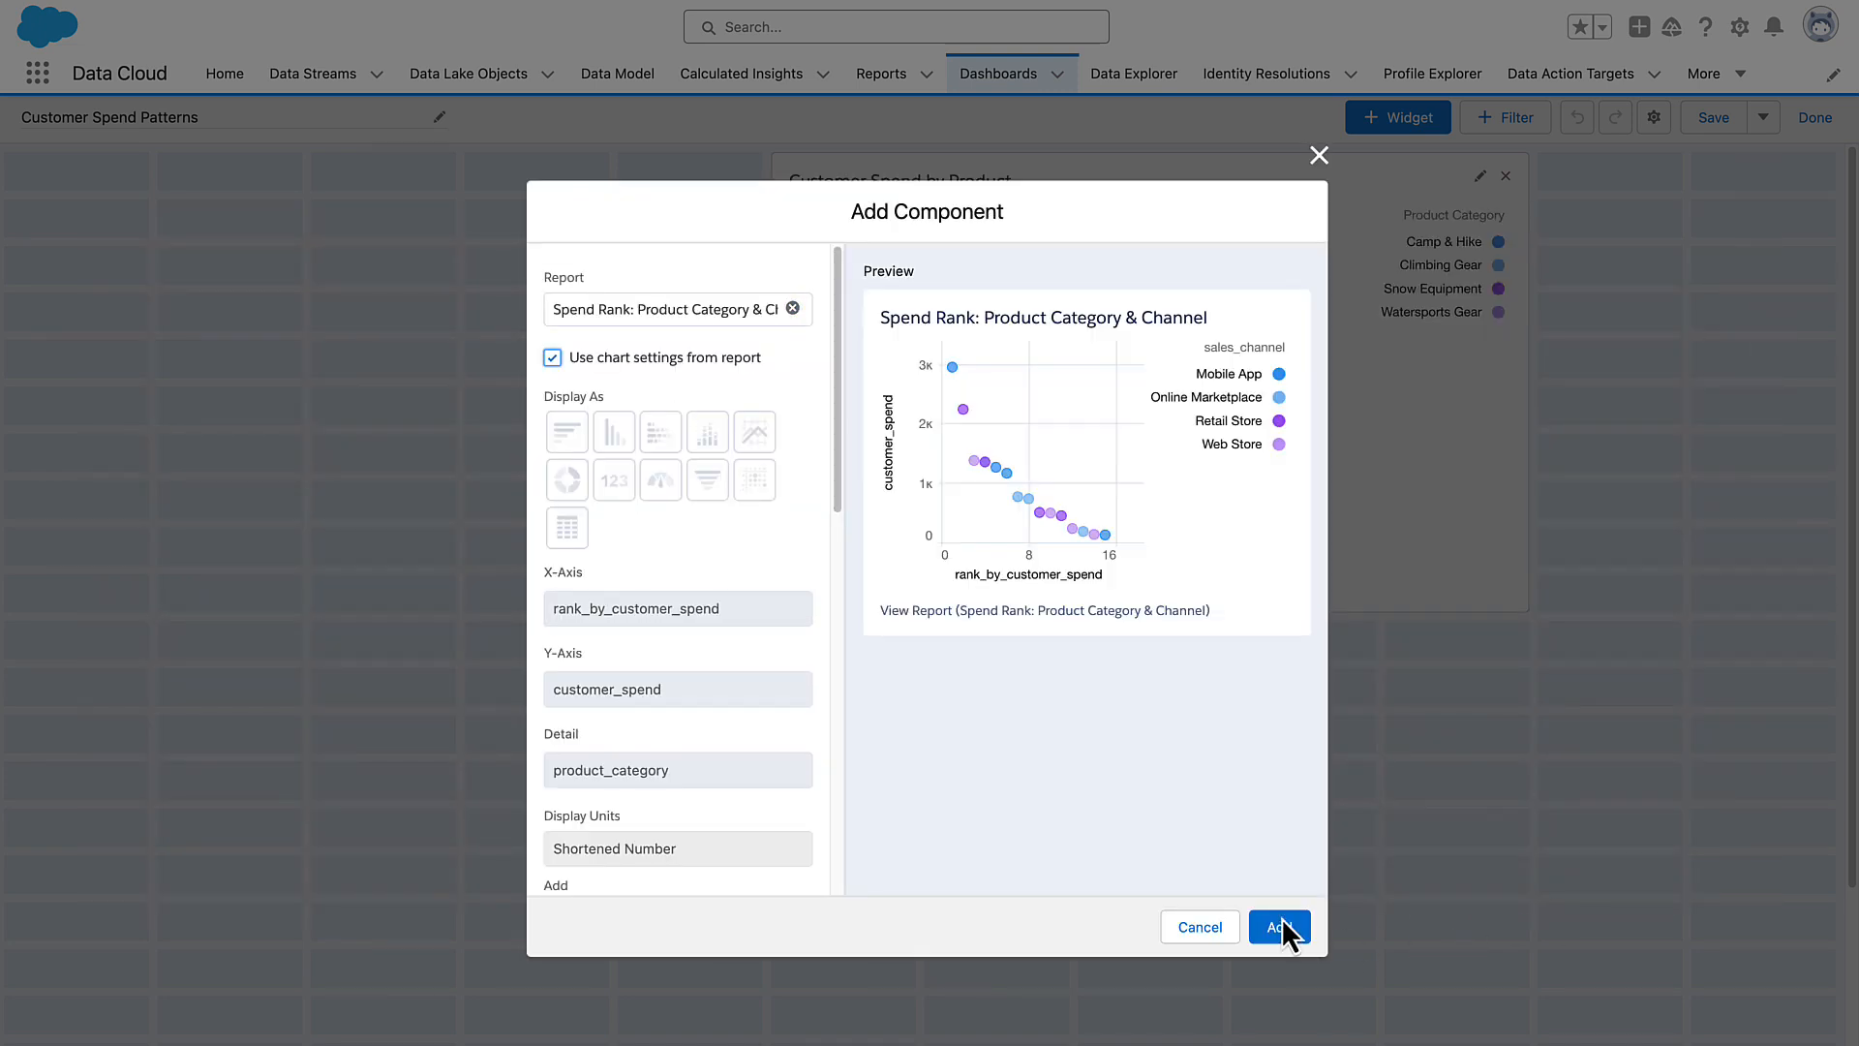
mouse_move(1362, 863)
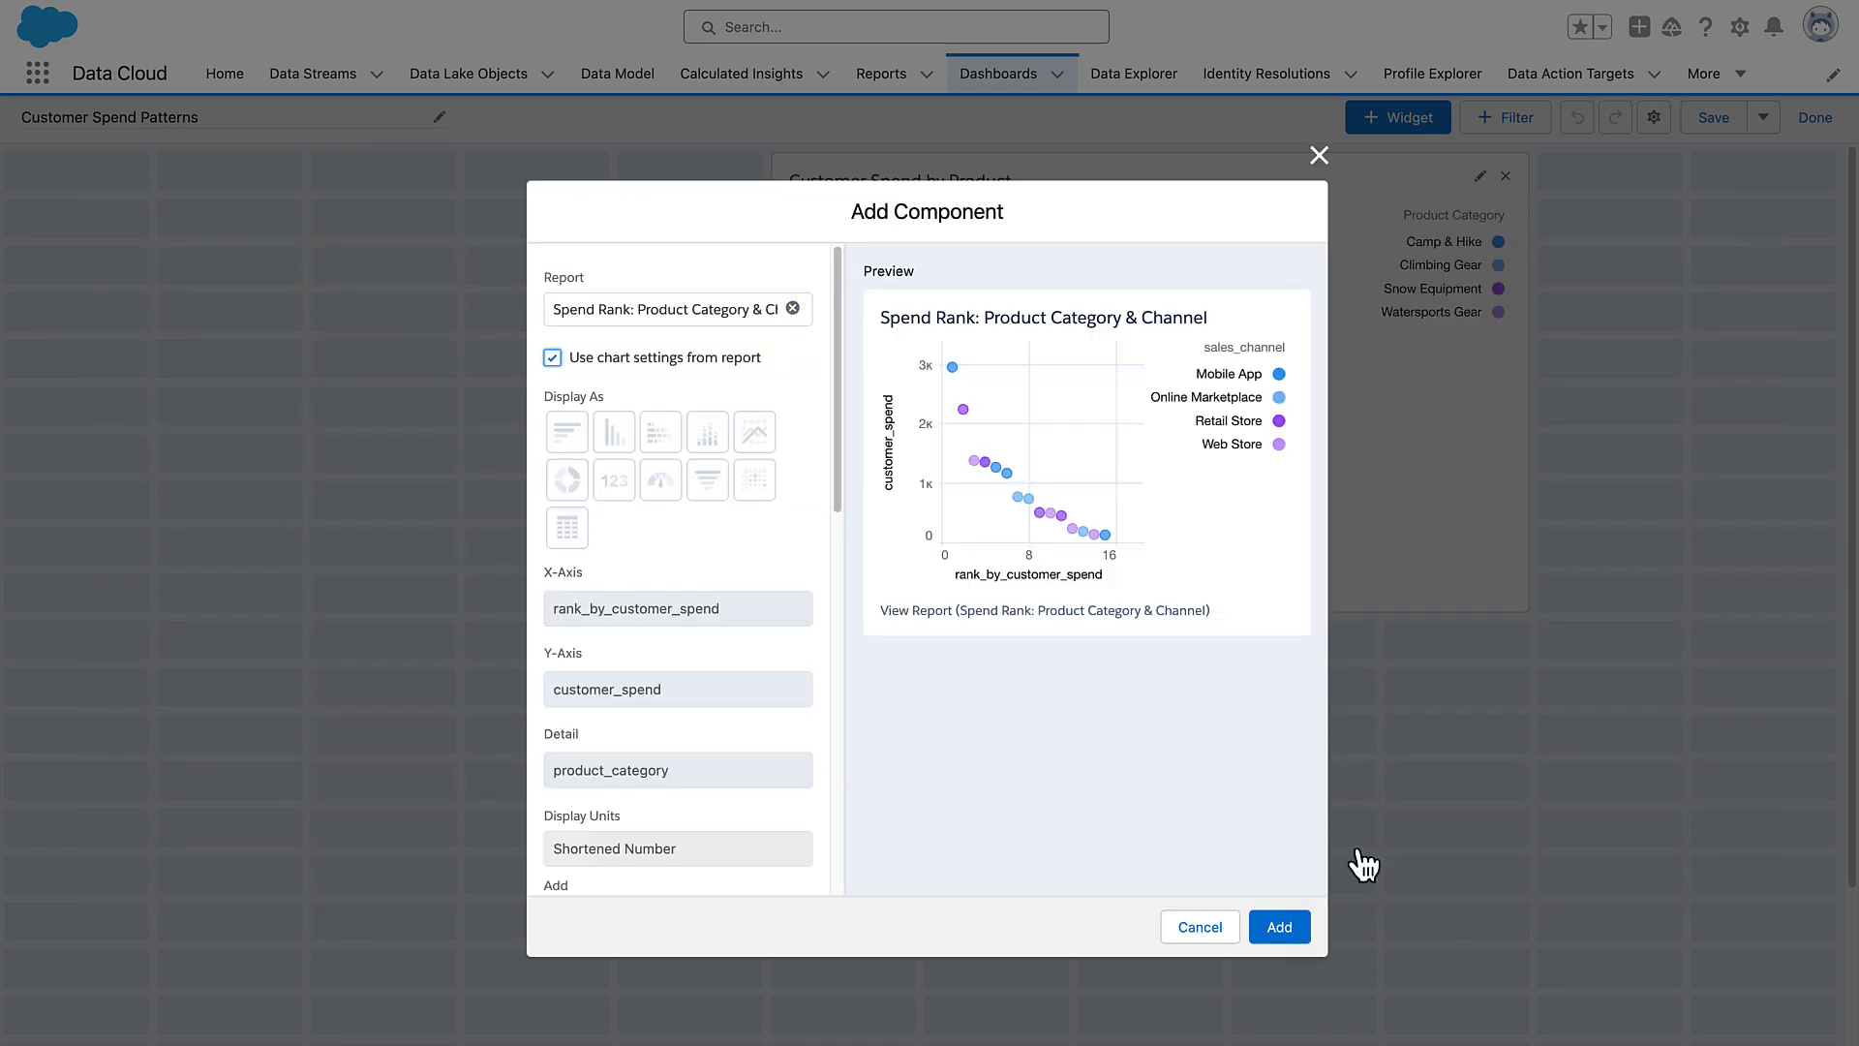
left_click(1279, 926)
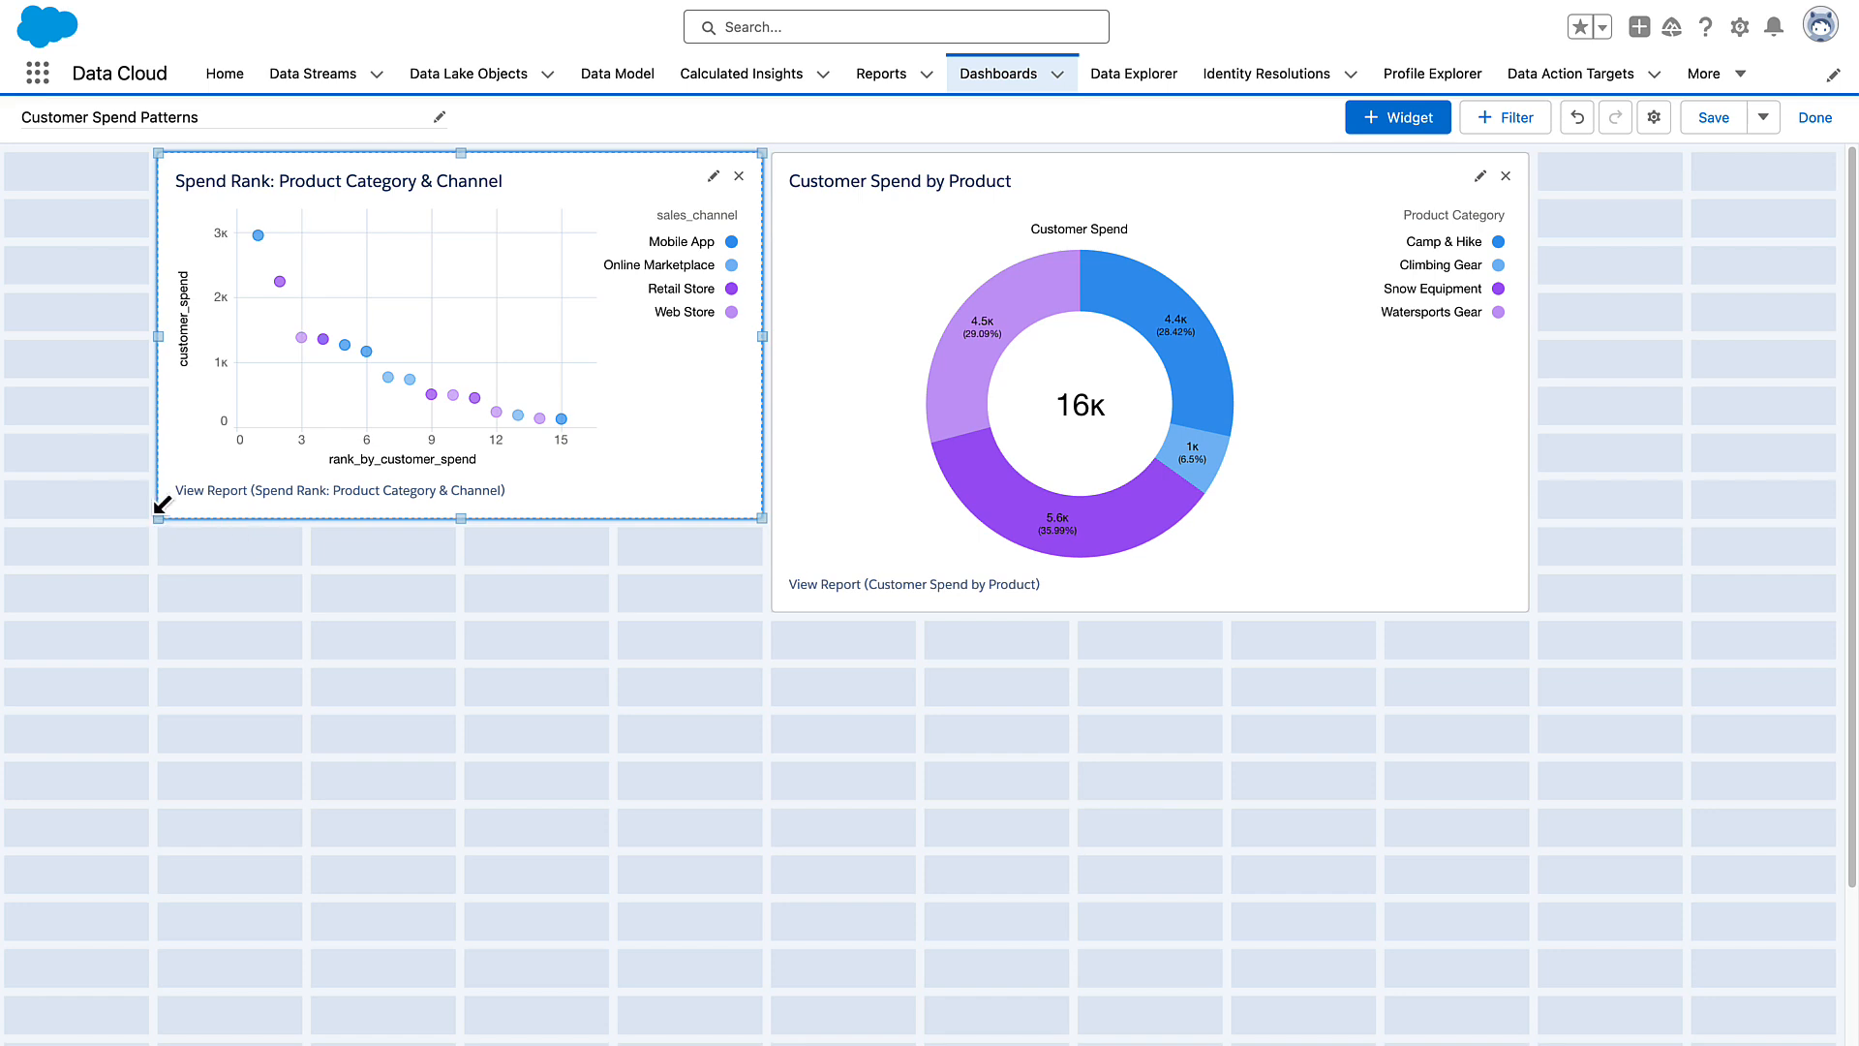